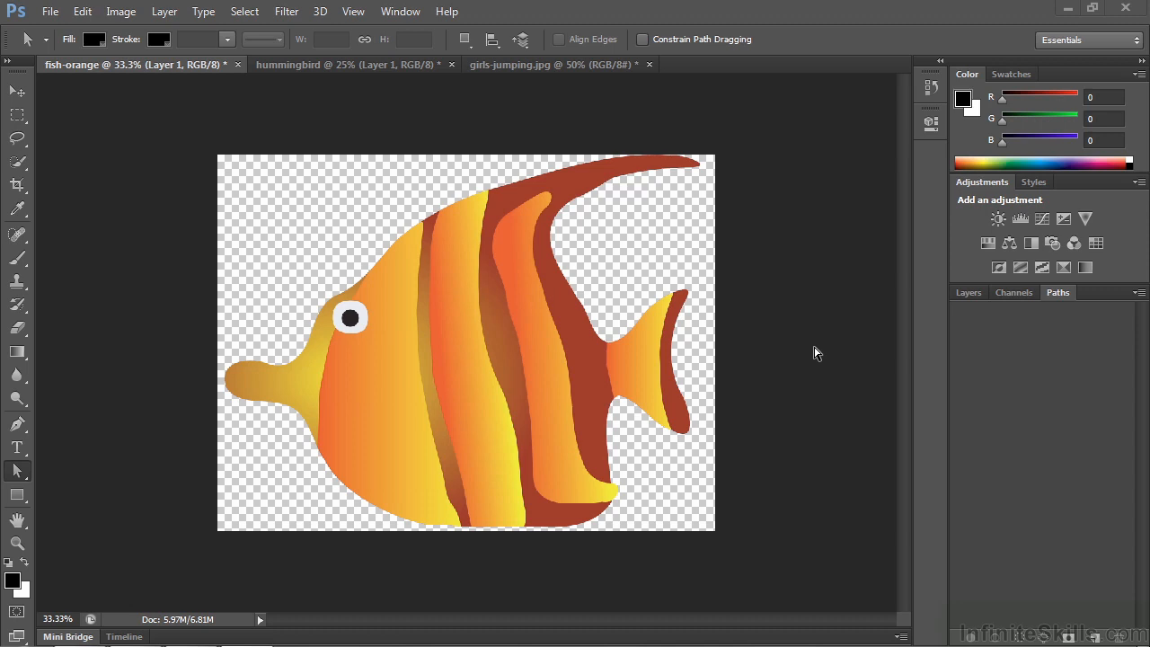
mouse_move(428, 276)
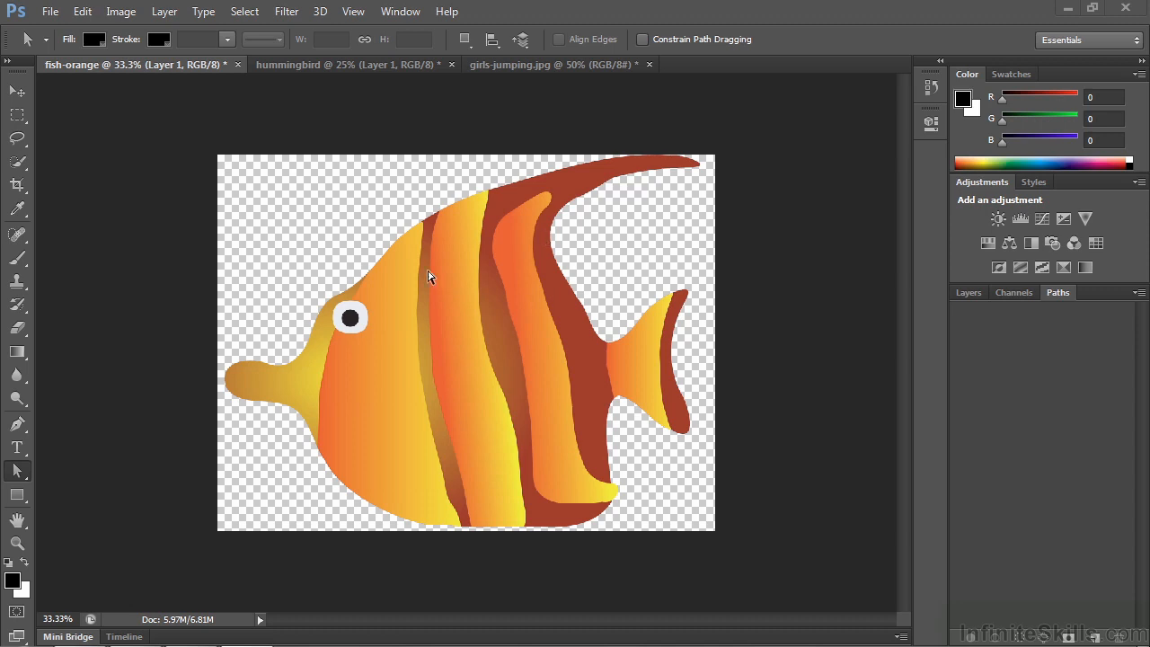
mouse_move(387, 440)
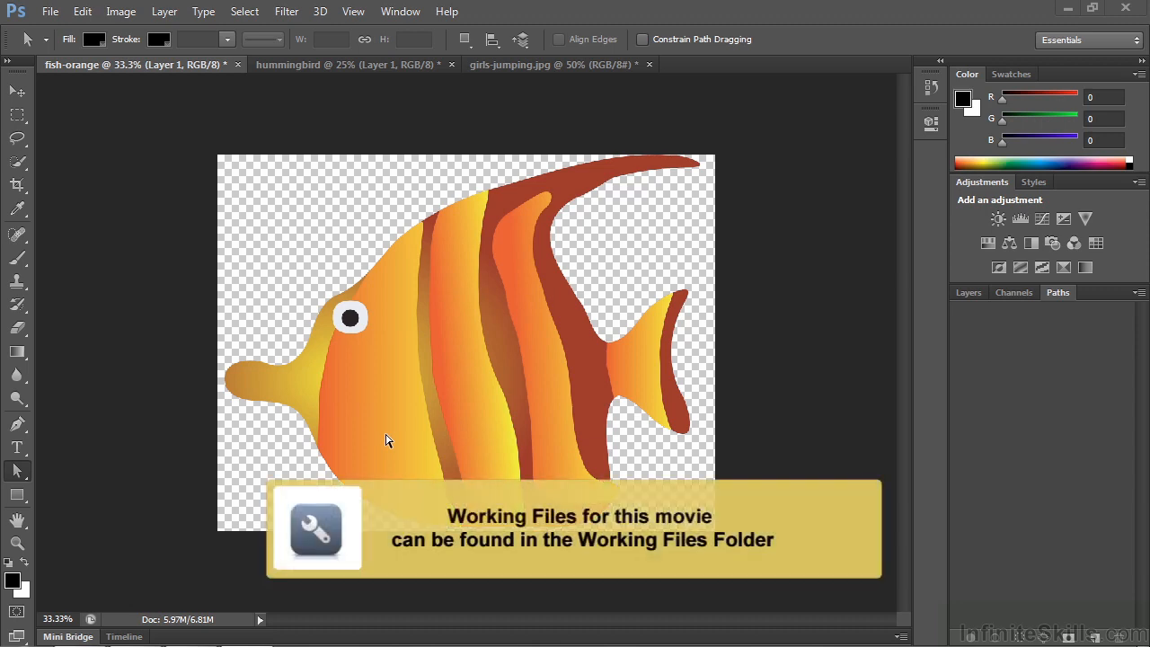
mouse_move(139, 174)
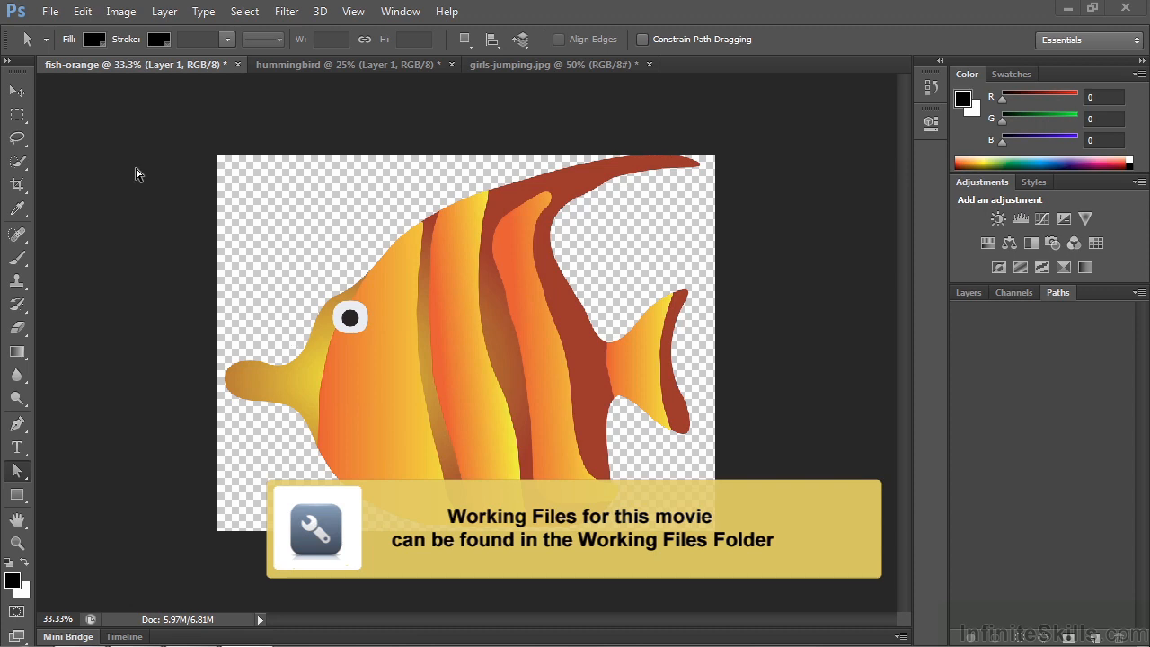
Open the Open dialog from the File menu and cancel without opening anything.
click(49, 11)
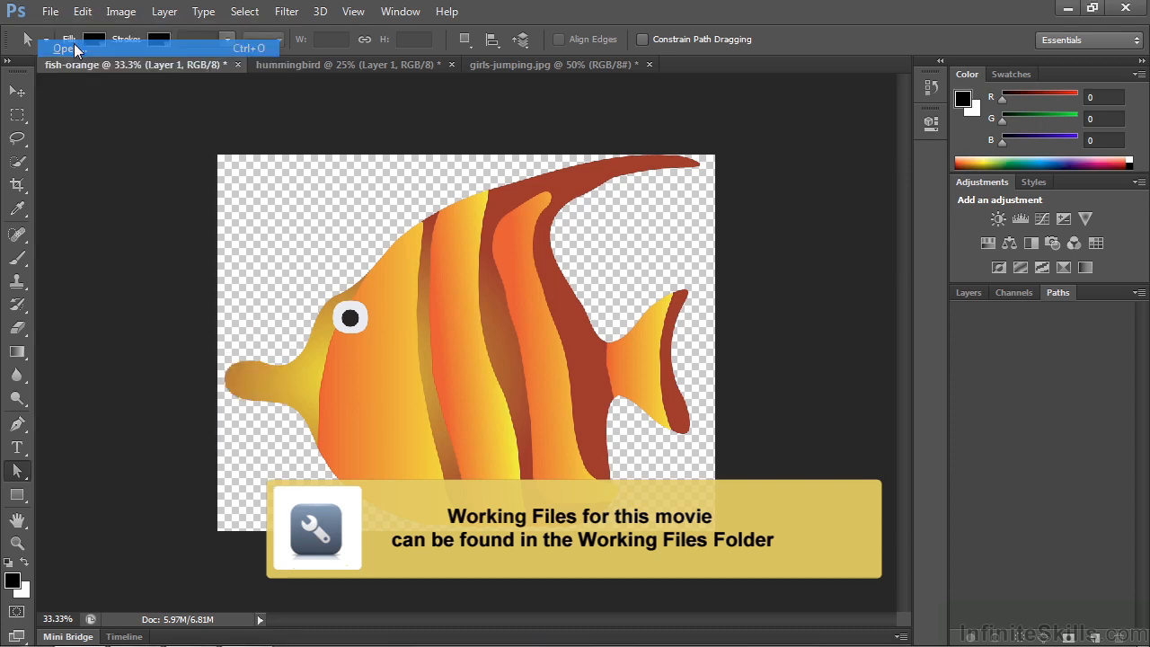
click(63, 47)
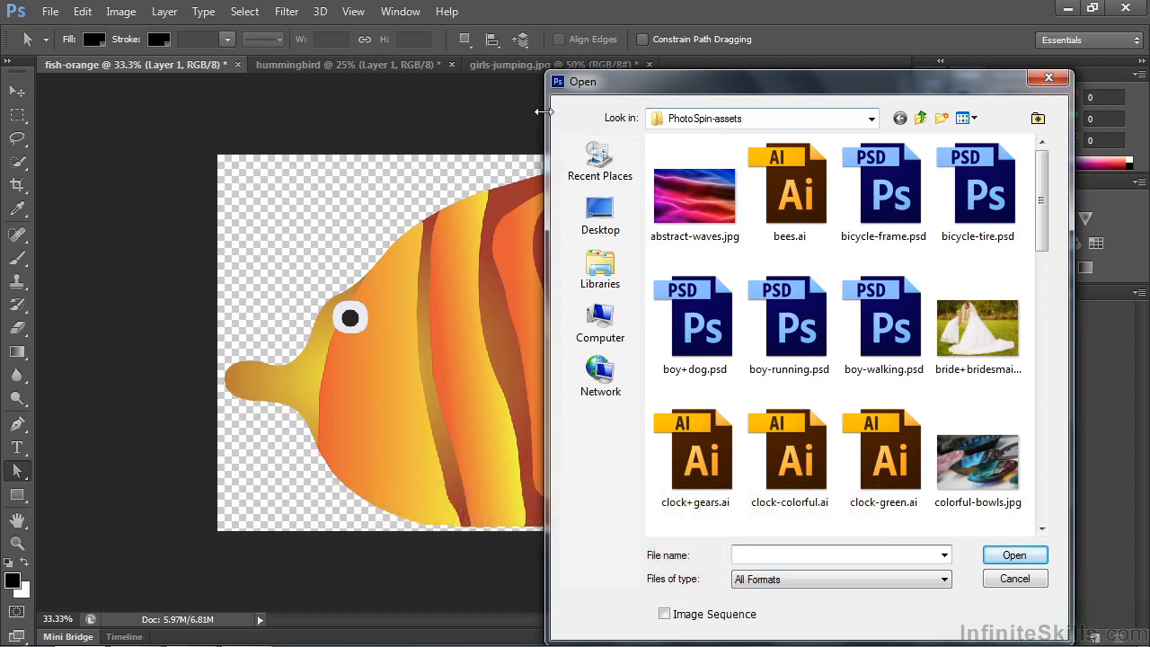
click(1014, 579)
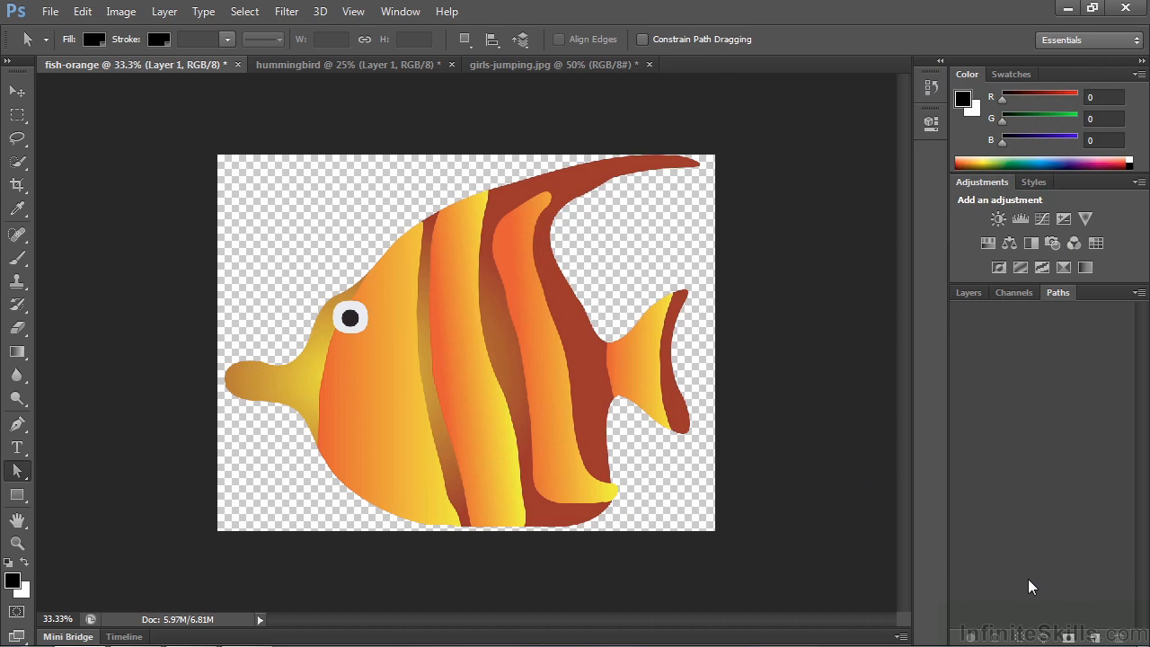
mouse_move(340, 344)
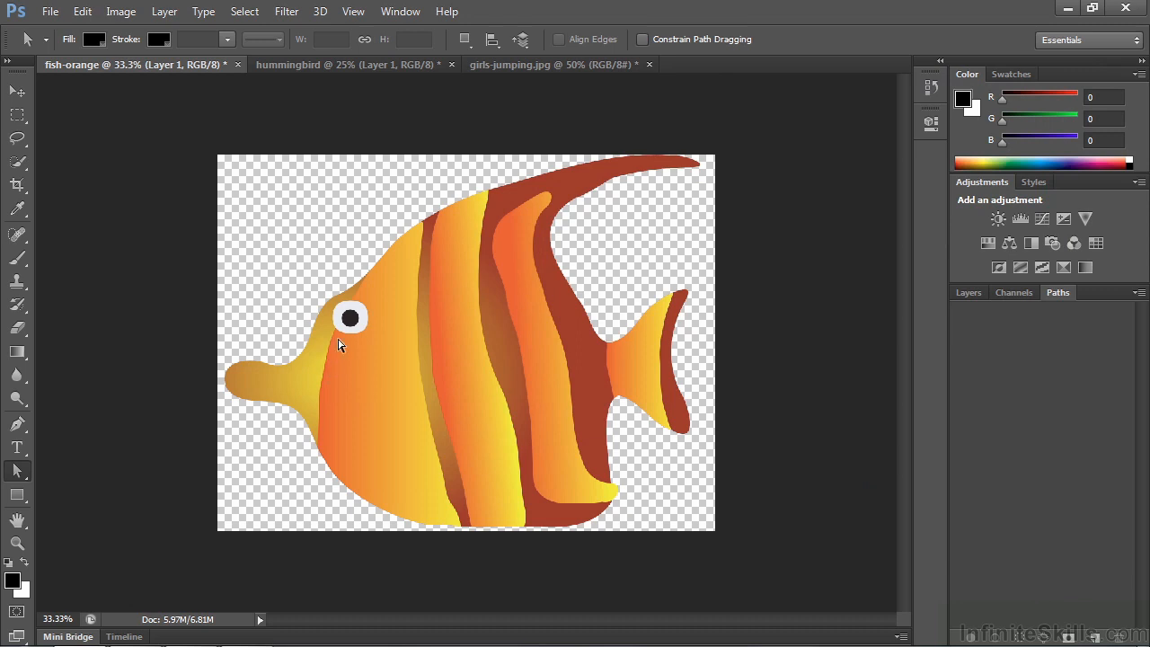
mouse_move(607, 182)
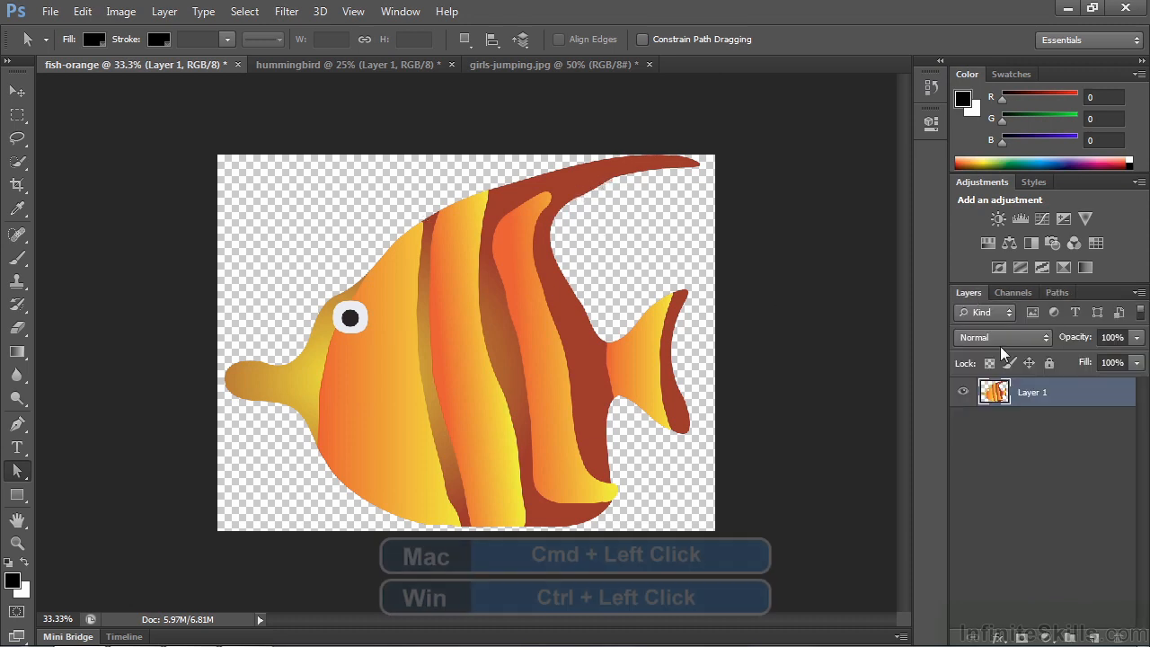
Turn the fish layer's outline into a work path and select all its anchor points.
click(993, 392)
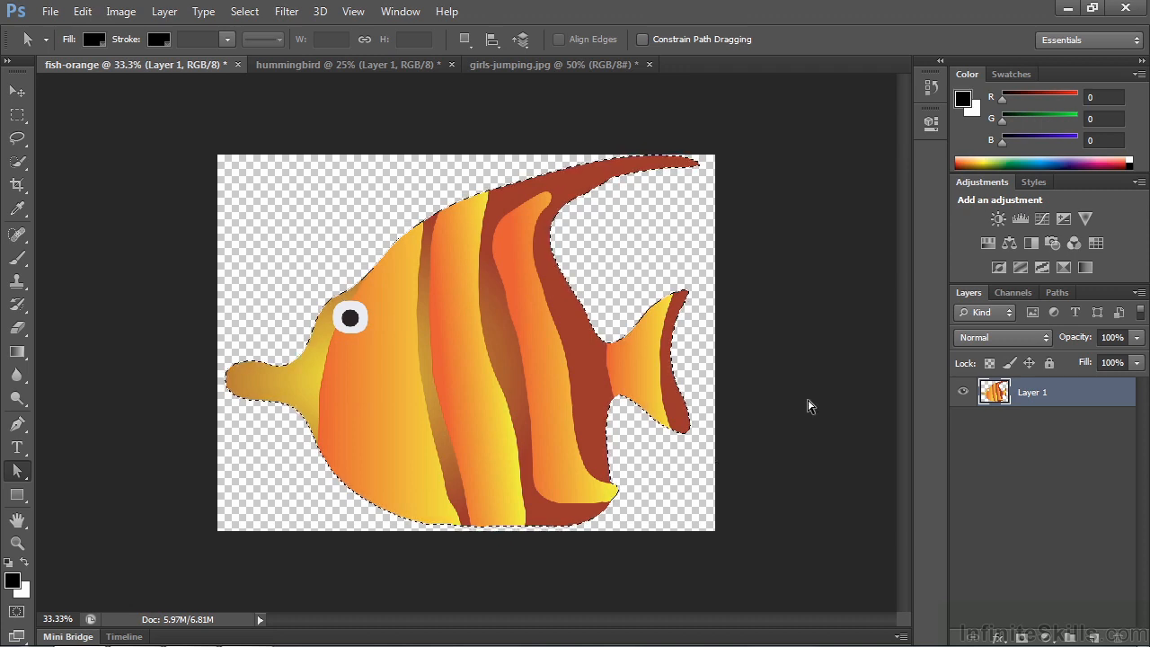
click(1058, 292)
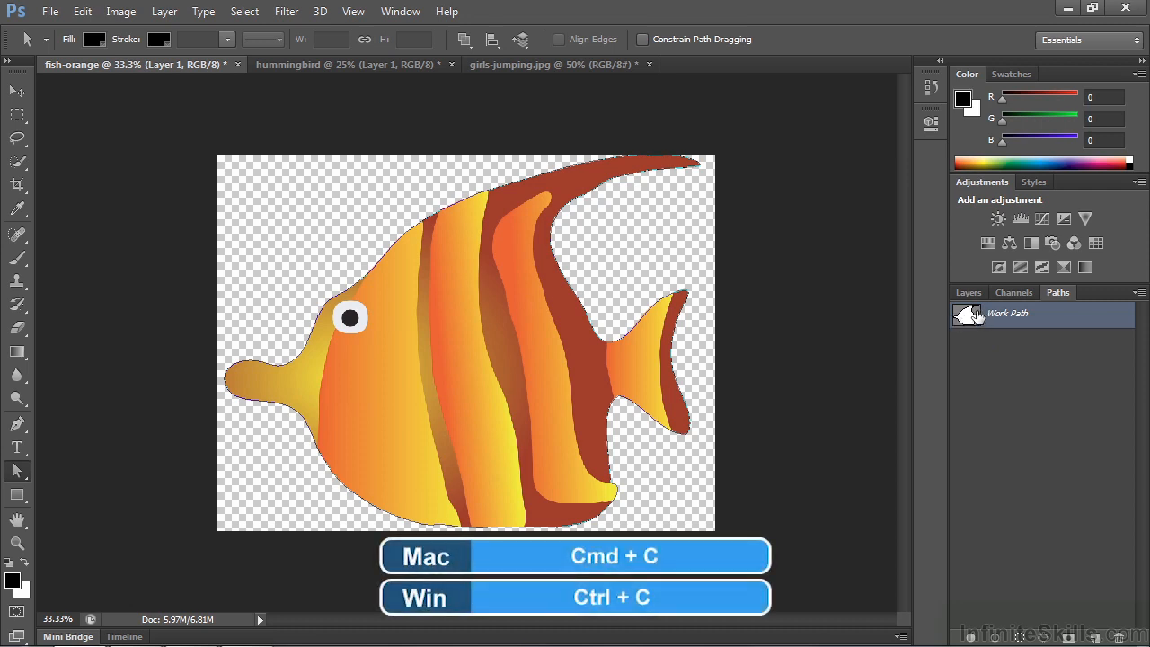
mouse_move(968, 314)
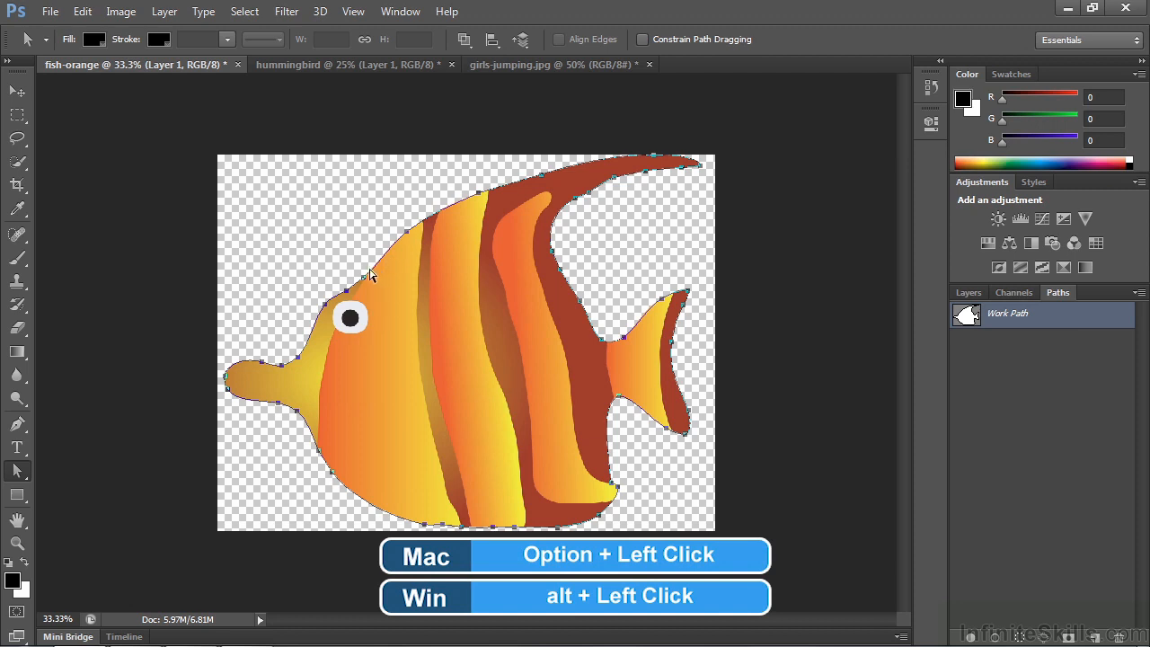
click(16, 470)
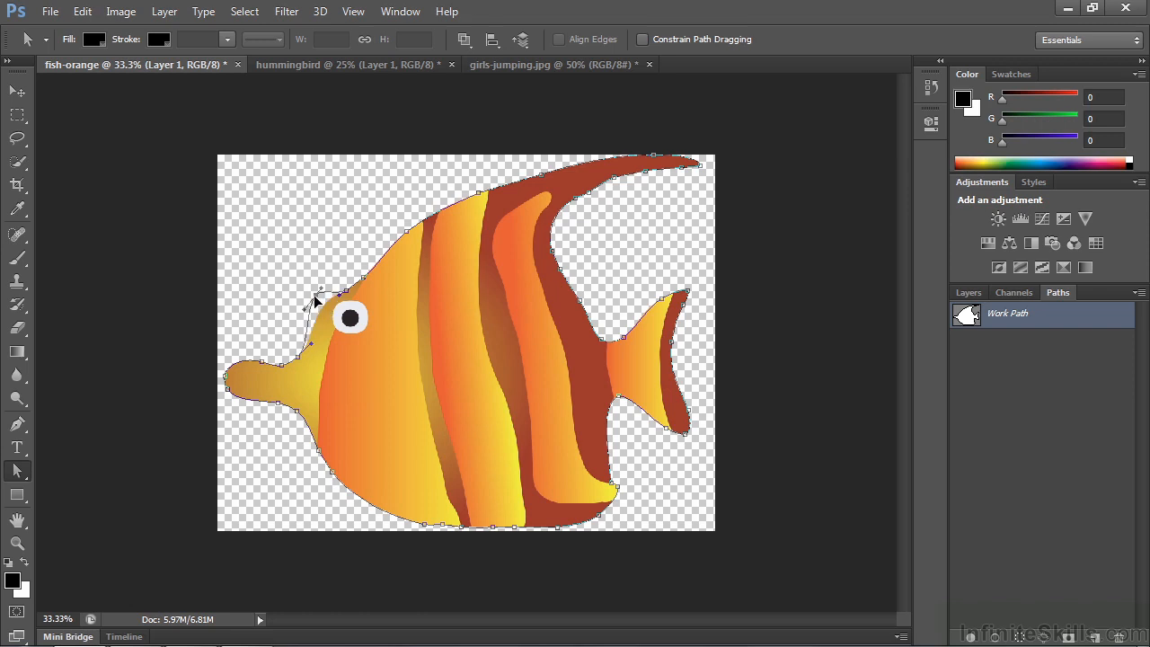
mouse_move(326, 296)
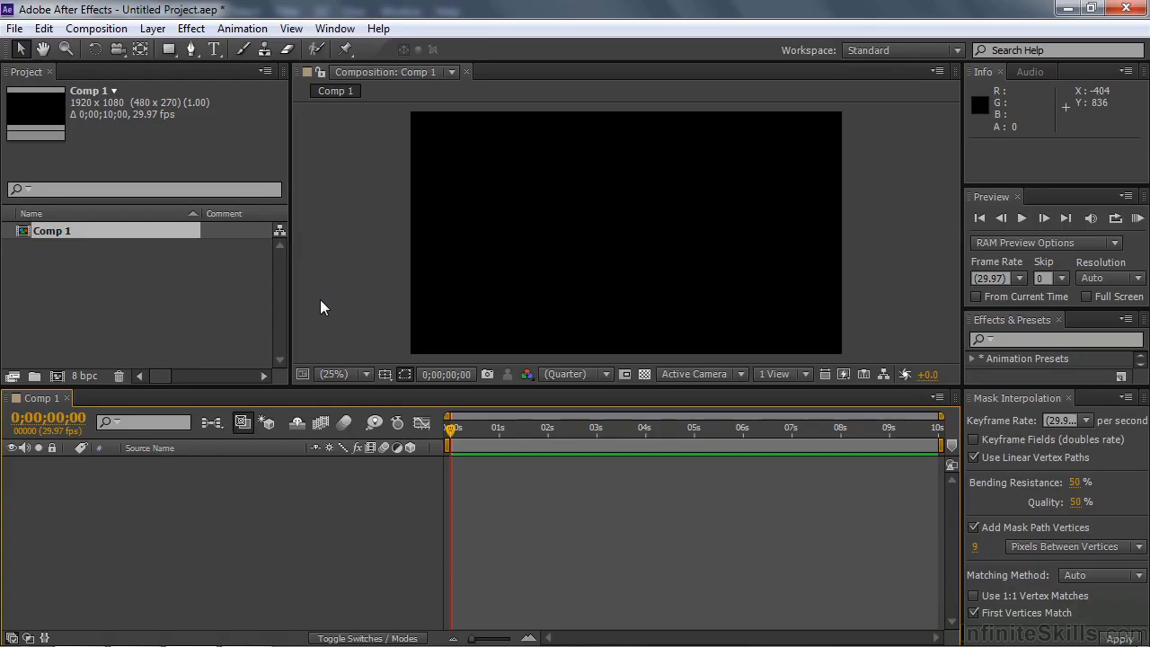
mouse_move(329, 309)
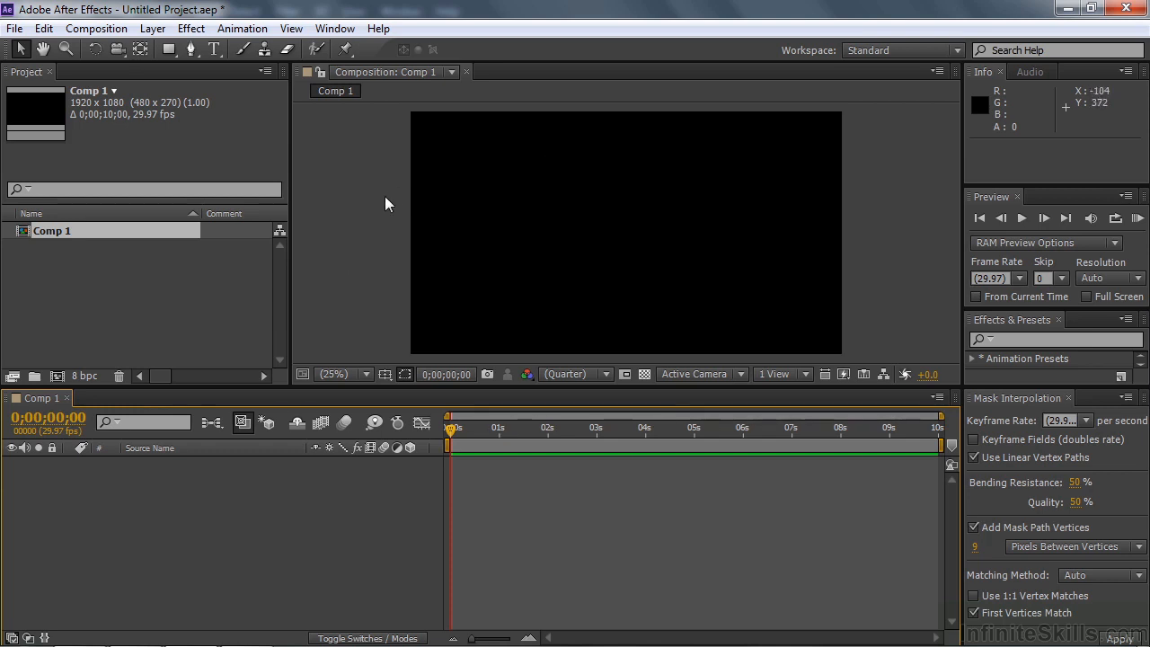
mouse_move(780, 161)
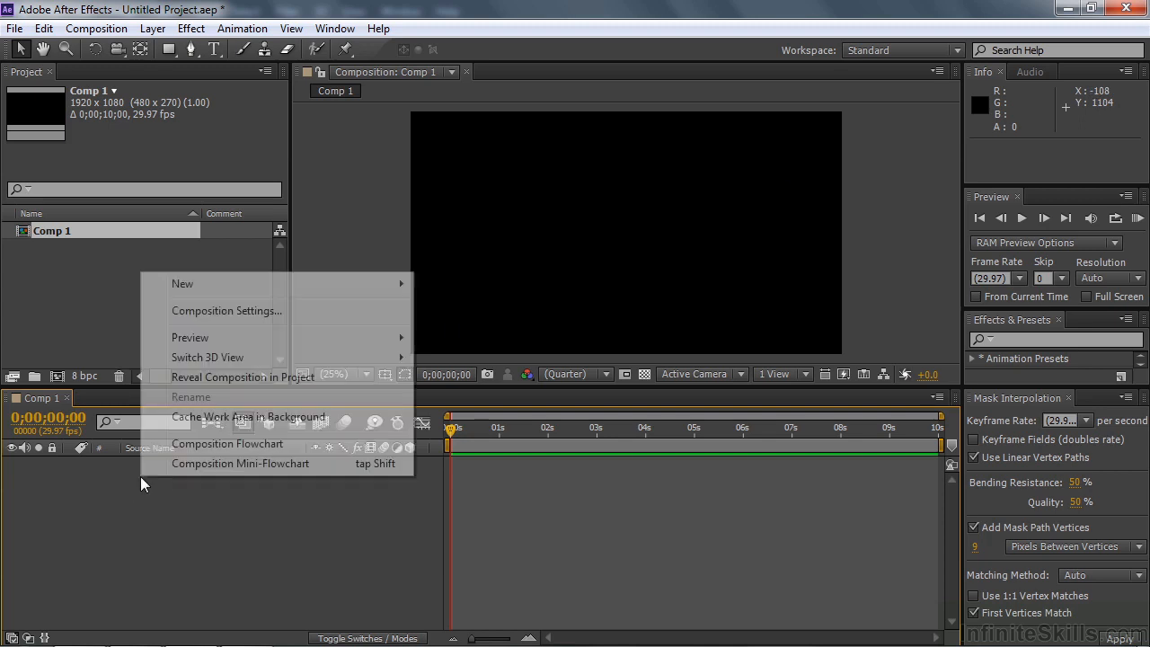
mouse_move(183, 283)
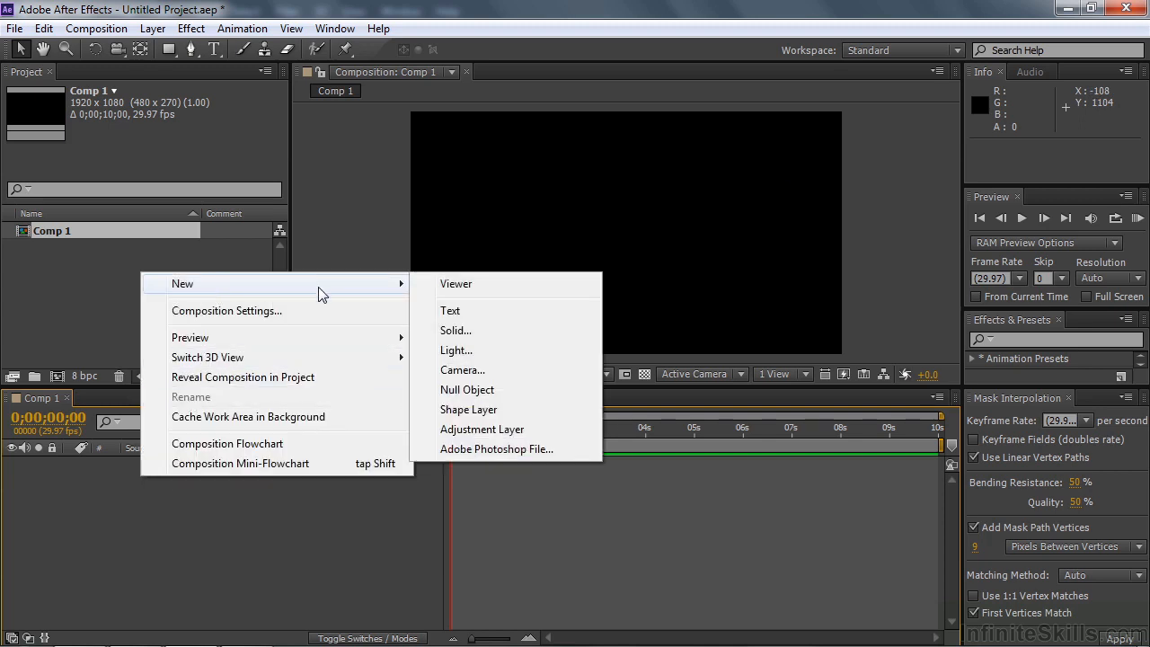
Add a new Shape Layer to Comp 1 from the timeline.
click(468, 409)
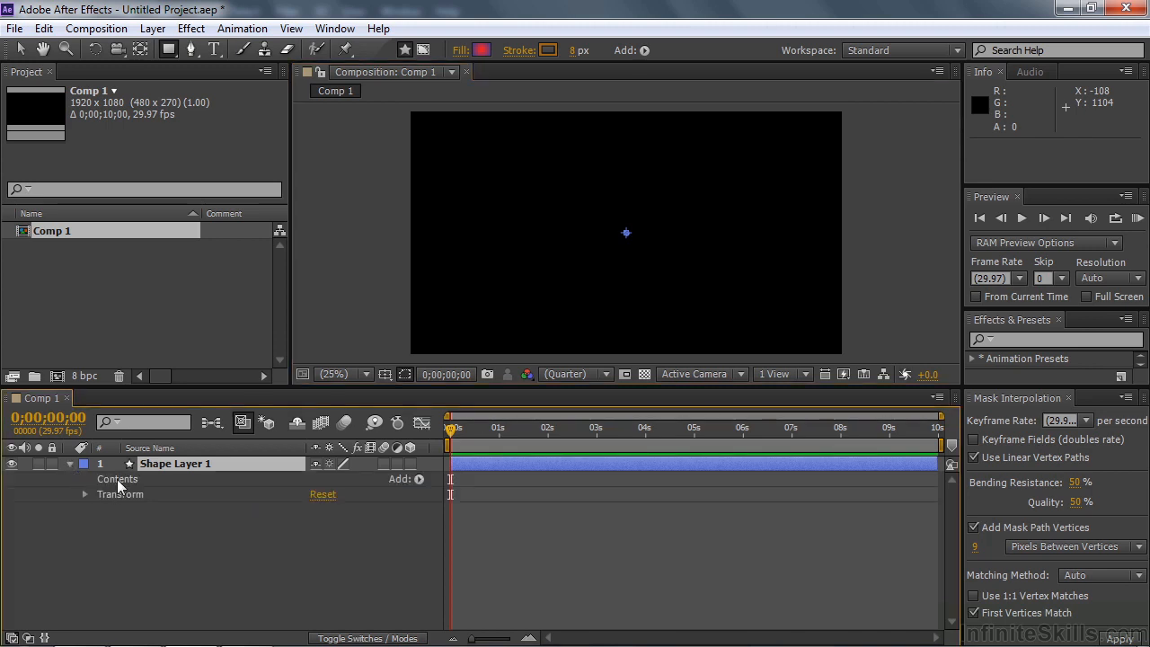
mouse_move(106, 487)
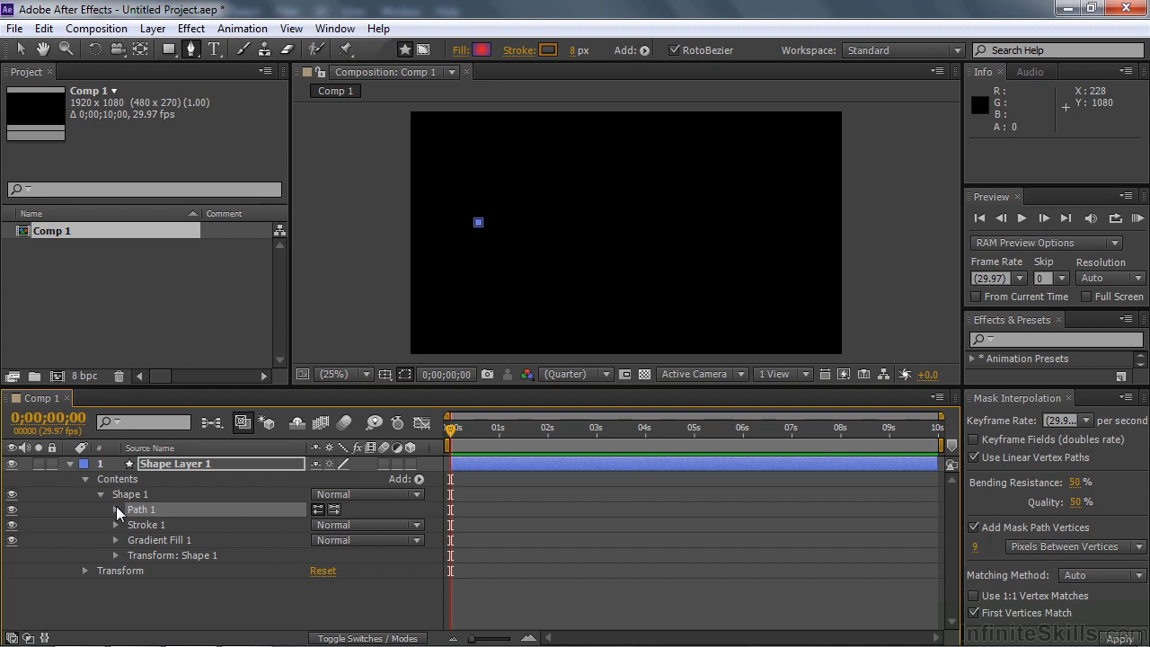
Paste the copied fish outline into Shape 1's Path 1 property.
click(115, 508)
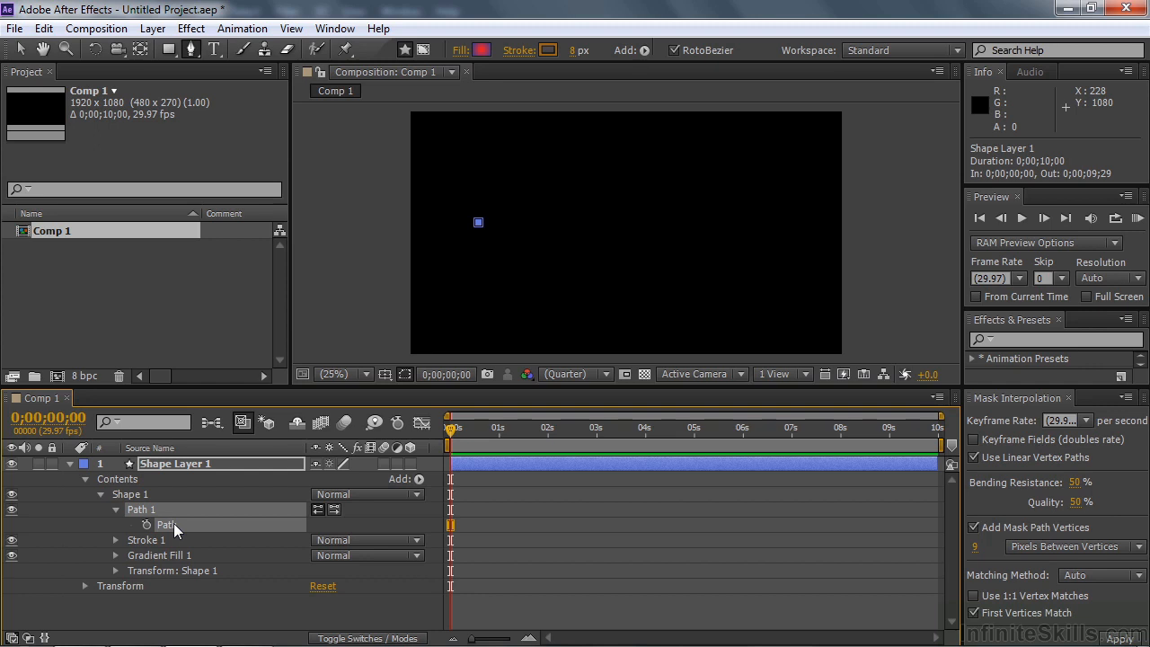
mouse_move(186, 530)
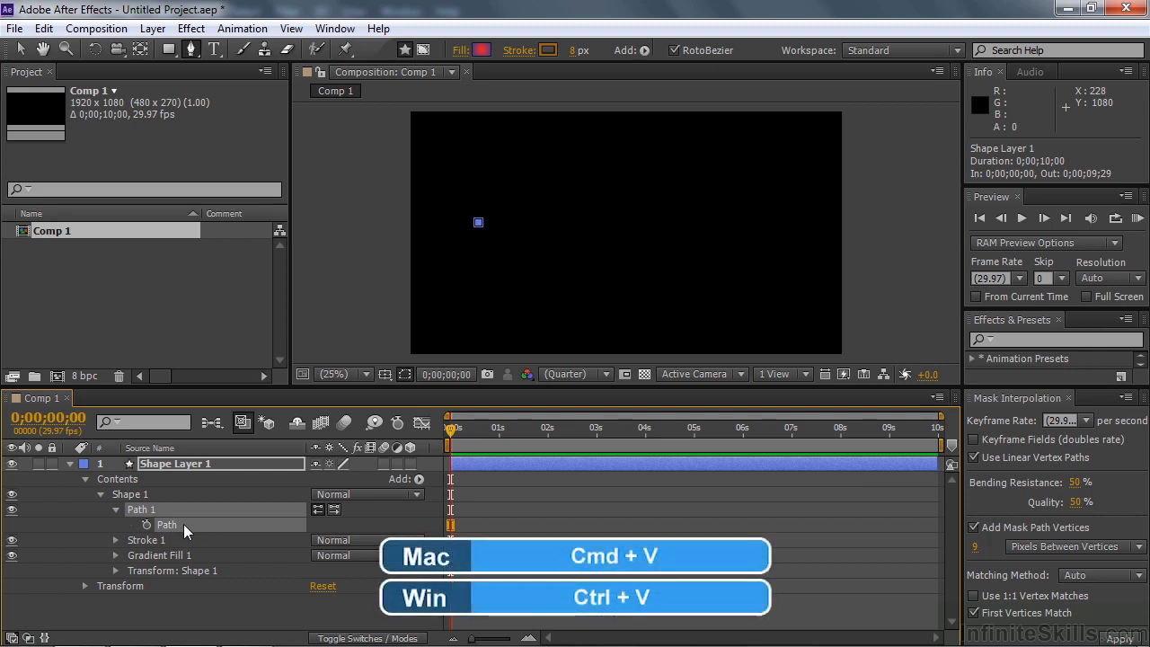
key(ctrl+v)
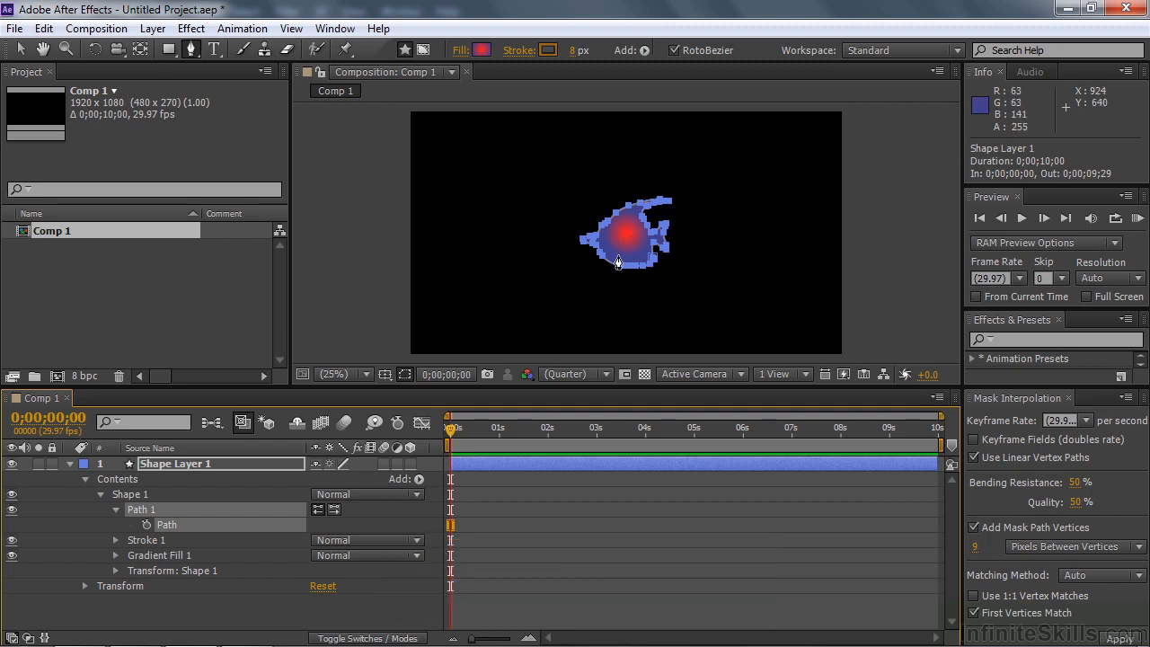
mouse_move(624, 258)
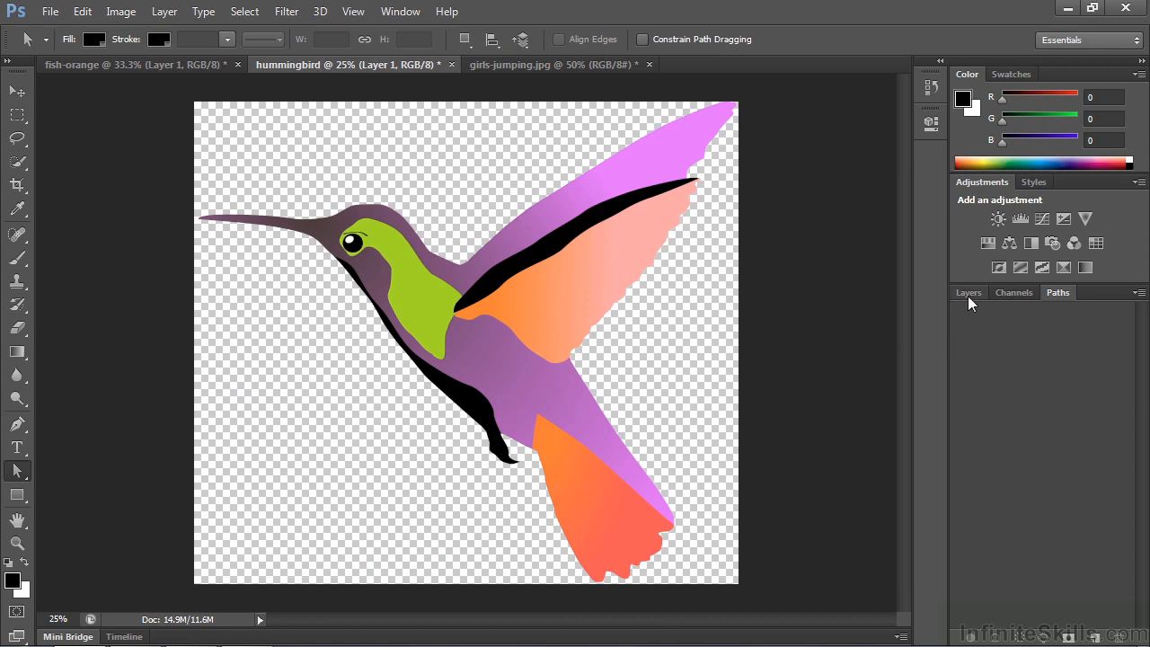
Convert the hummingbird layer's selection into a work path in the Paths panel.
click(968, 292)
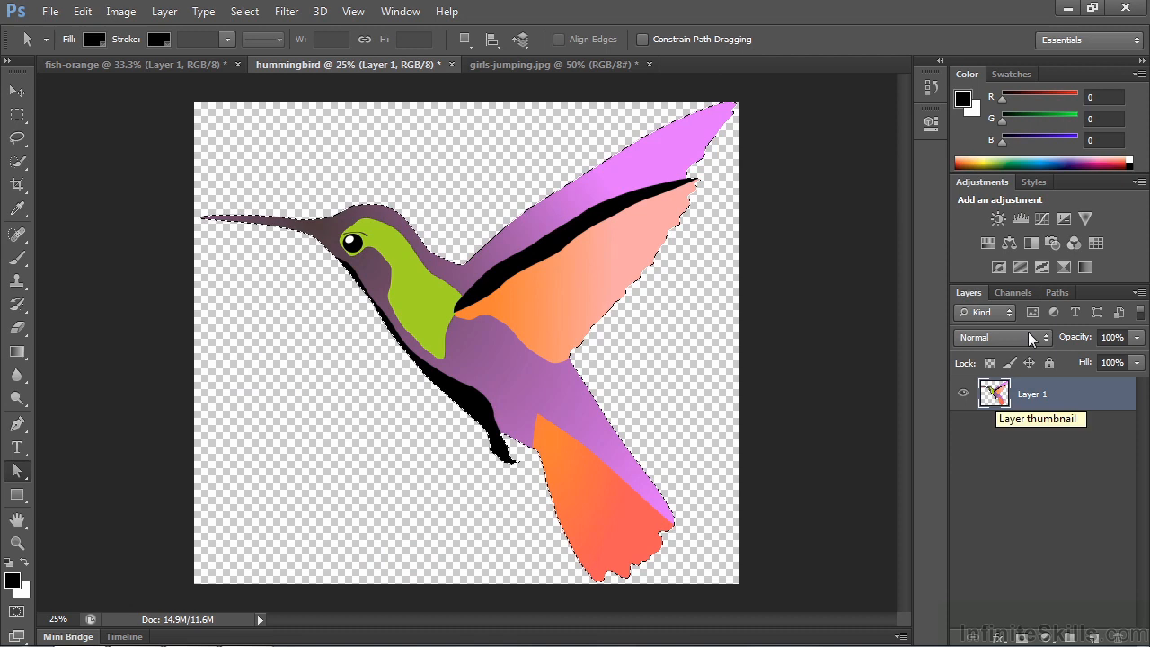
click(1057, 292)
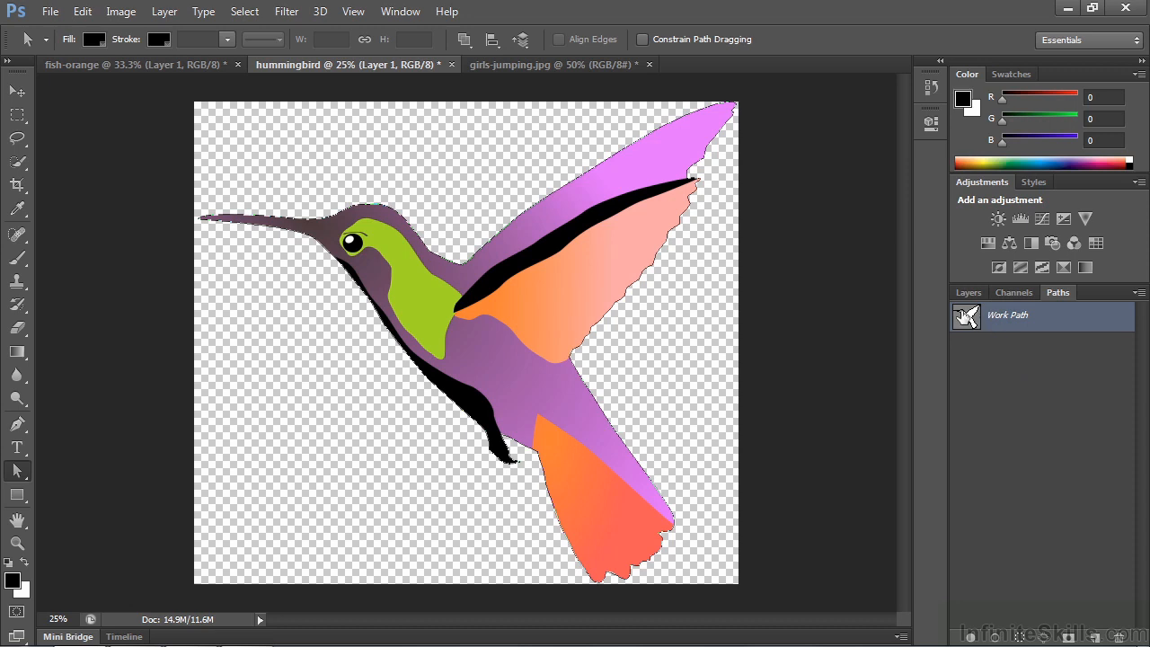
mouse_move(968, 320)
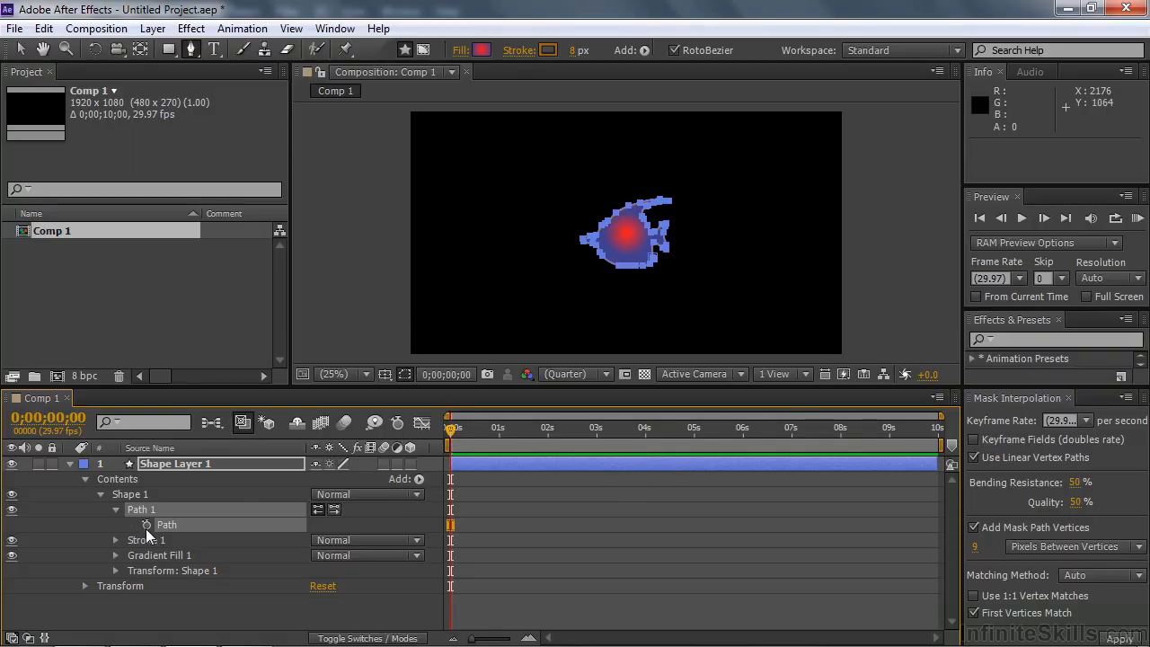
Keyframe the path at zero and paste the hummingbird outline as a keyframe near 3;14.
click(146, 525)
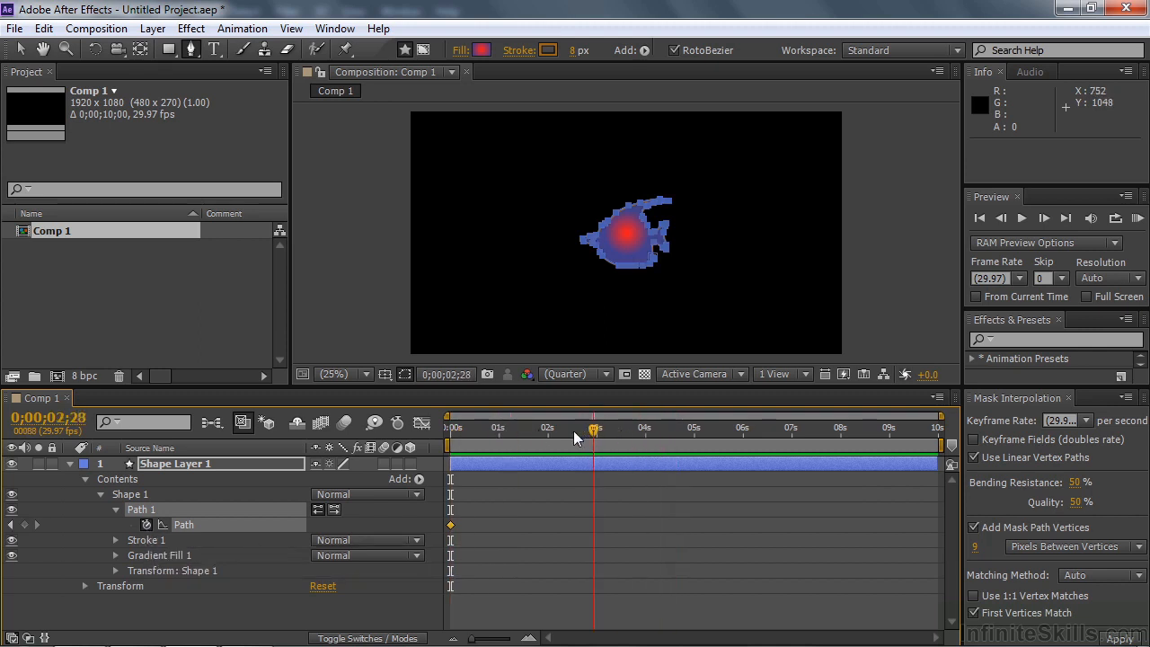
click(619, 427)
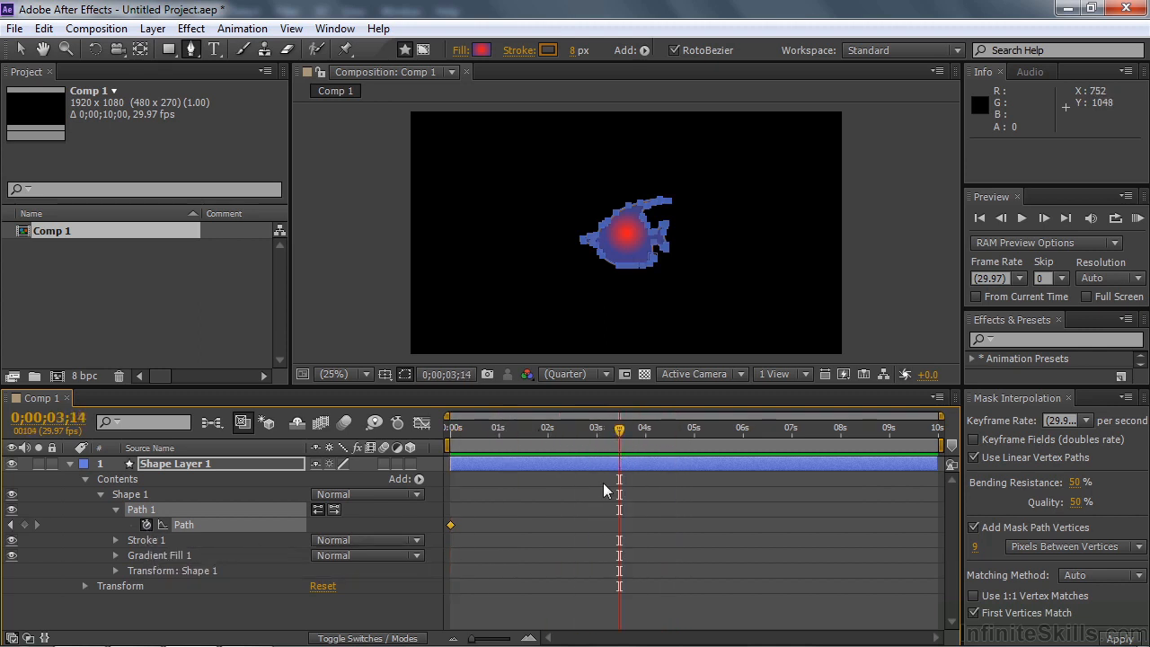
mouse_move(618, 535)
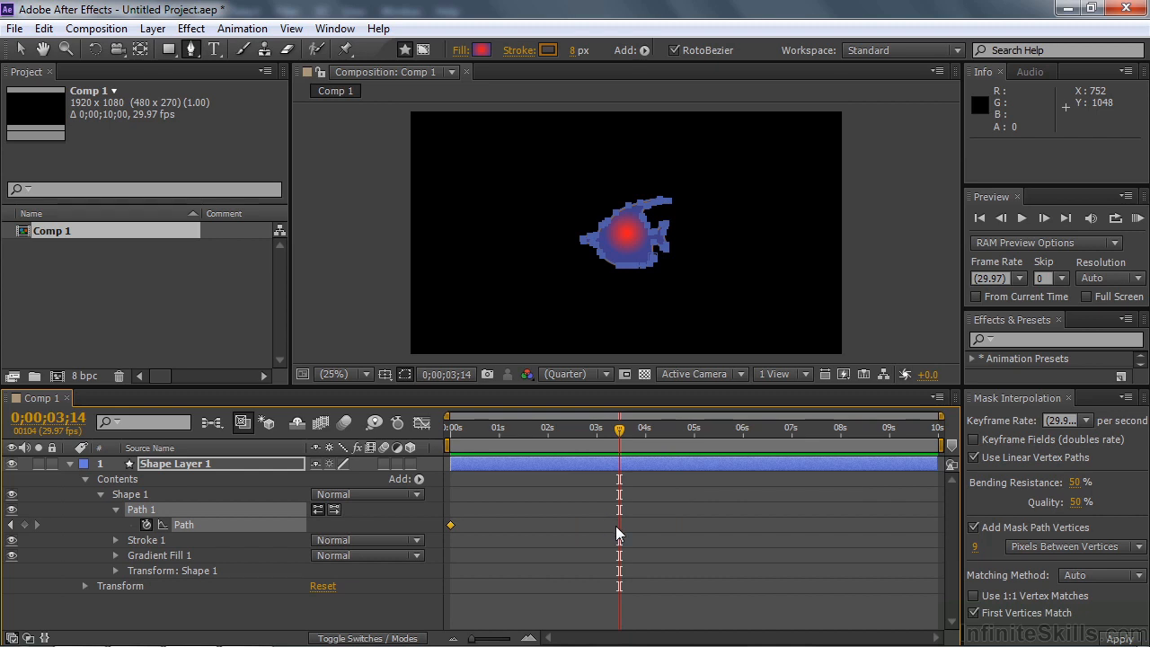
click(618, 526)
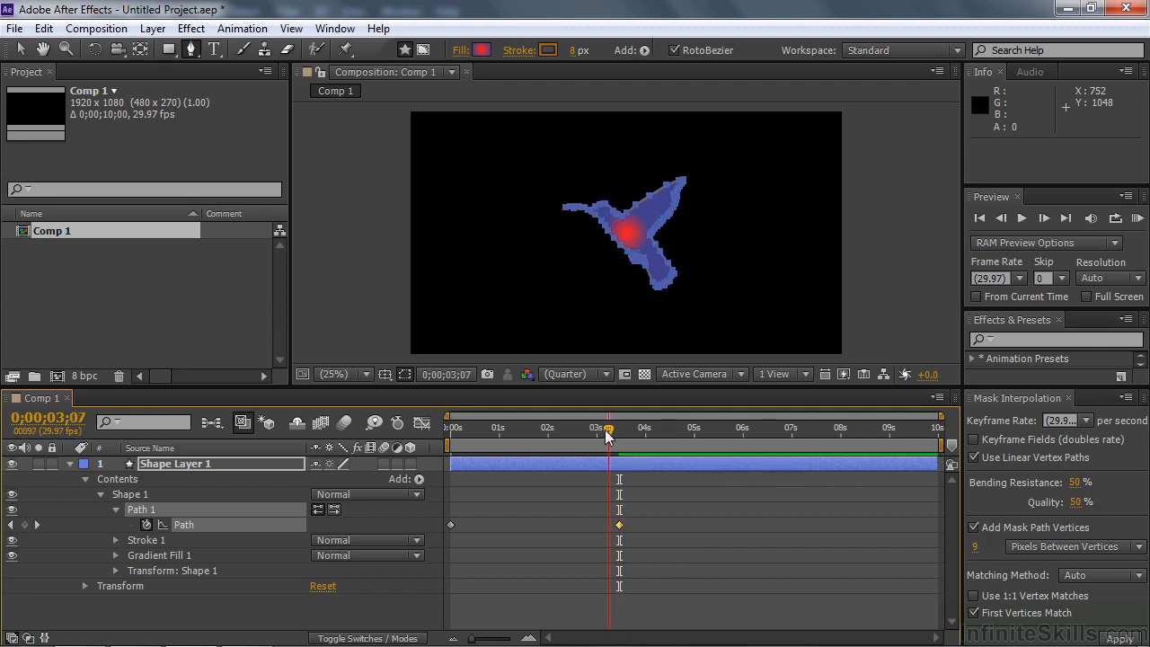
click(449, 428)
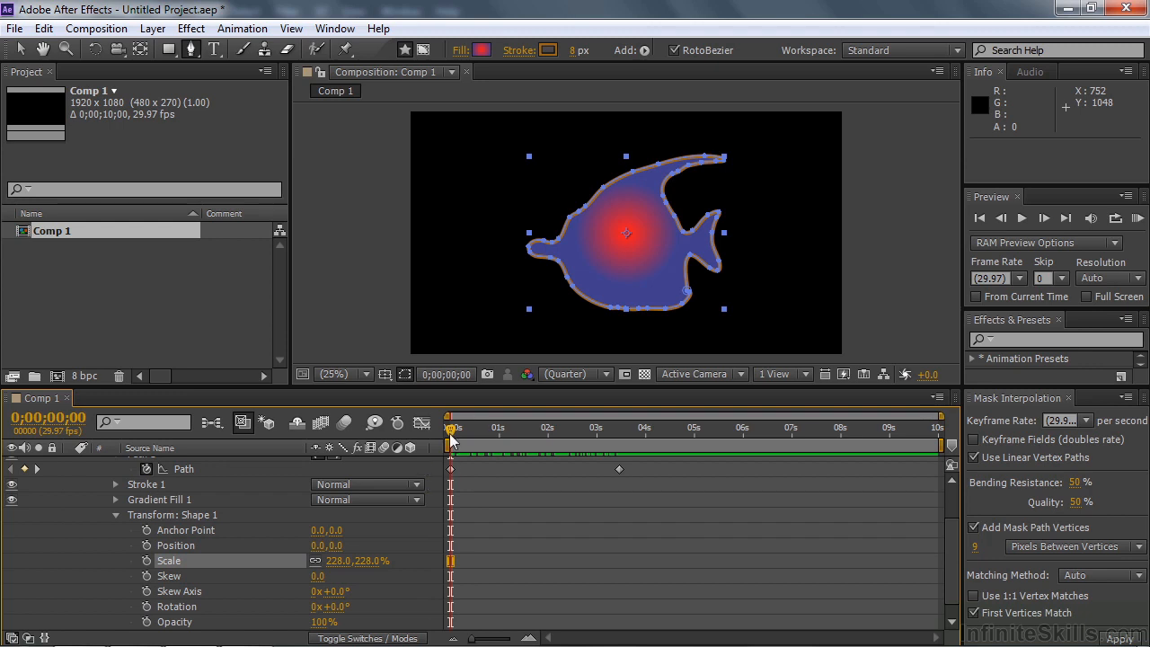
mouse_move(497, 399)
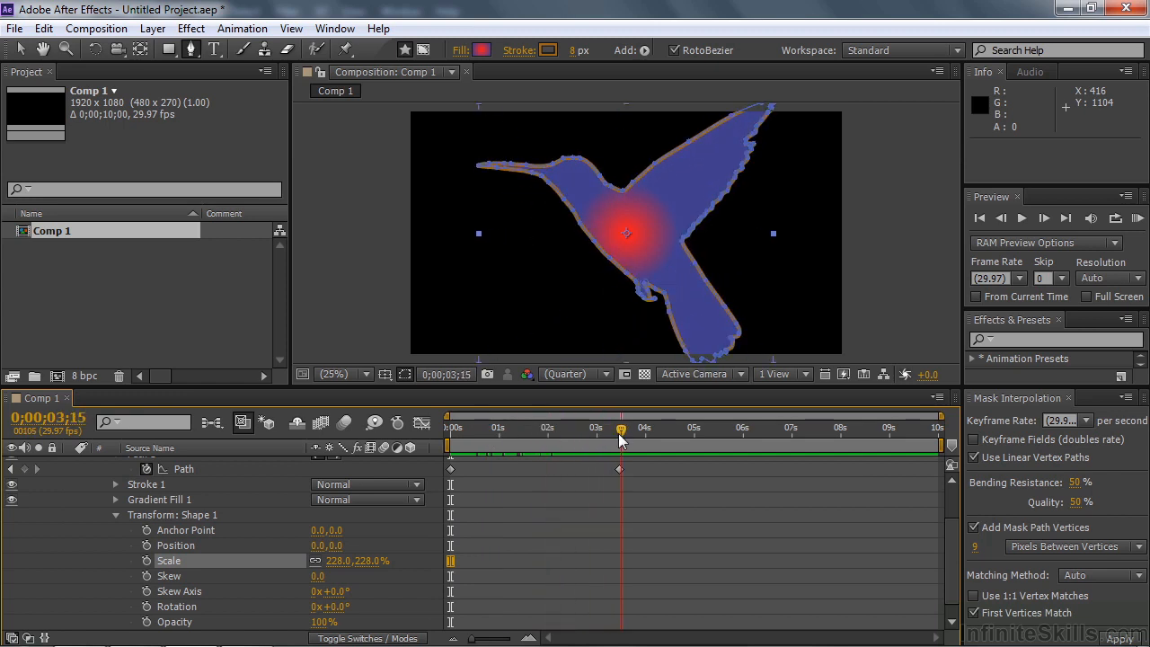
Jump between the fish and hummingbird path keyframes to compare the two shapes.
click(449, 428)
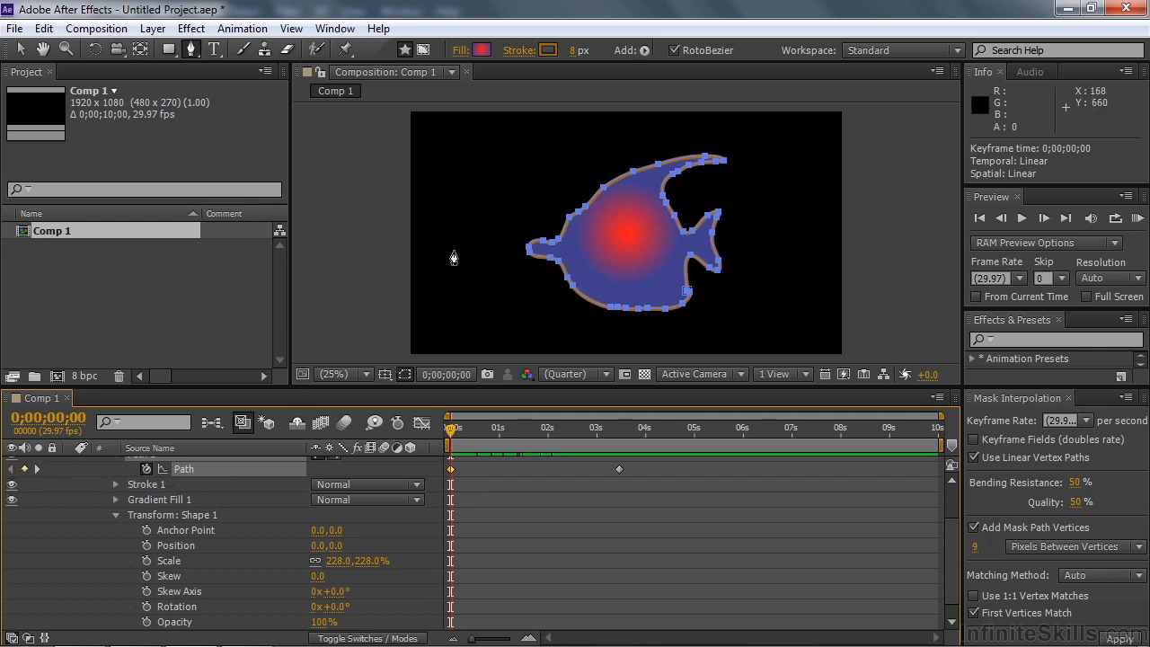
mouse_move(528, 182)
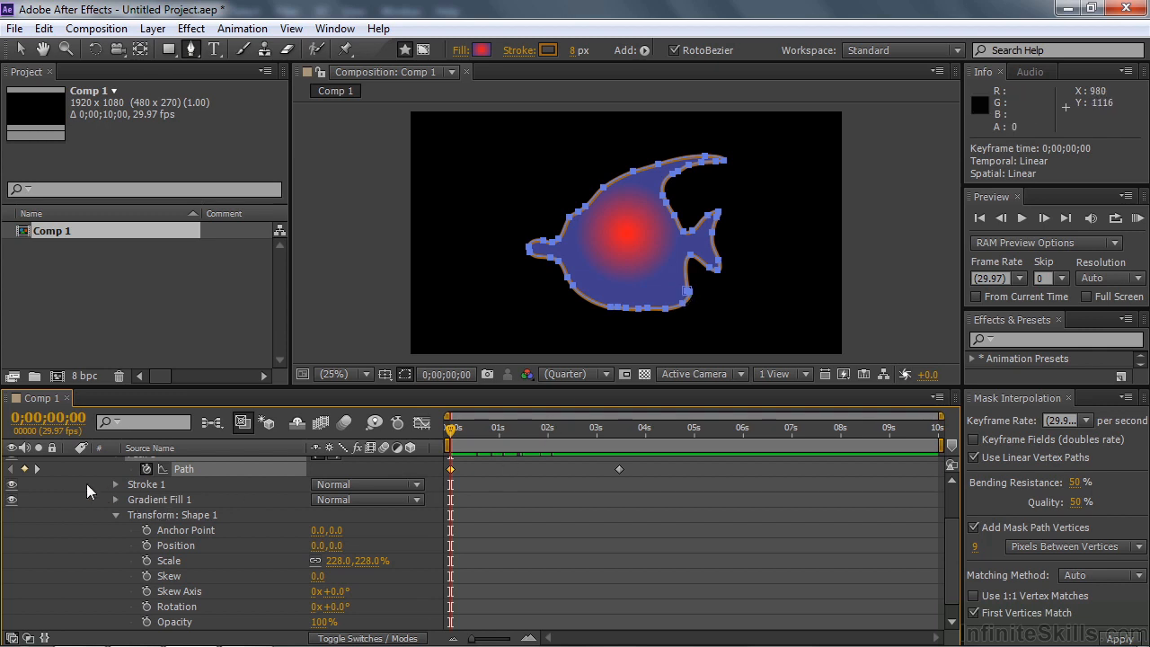
click(619, 428)
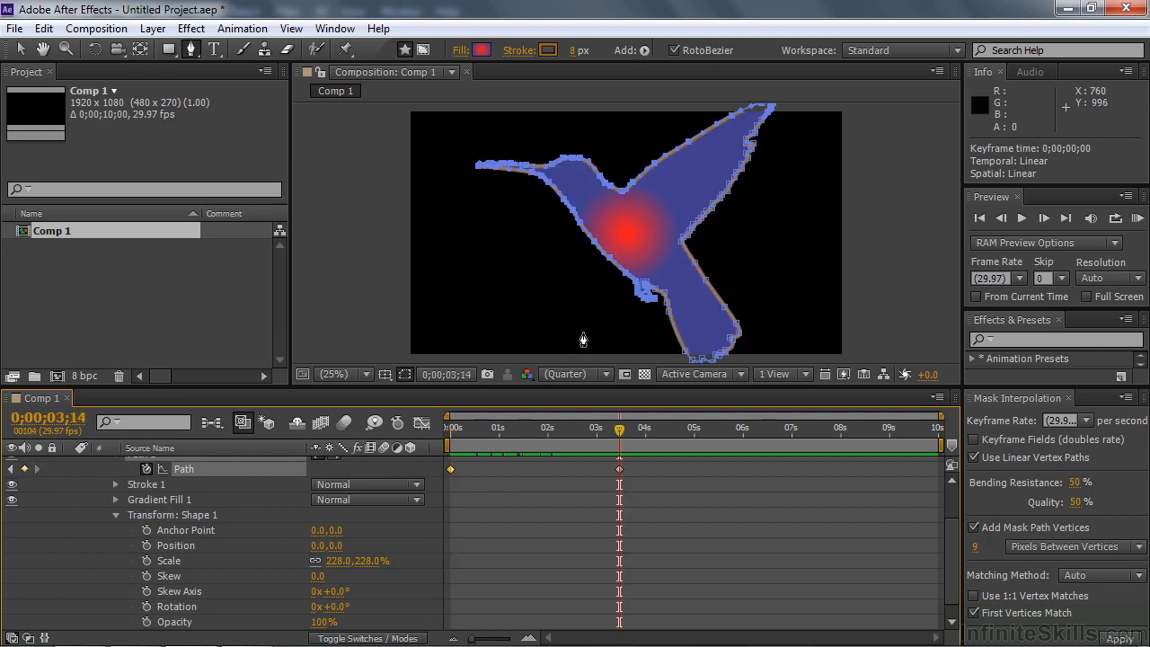
mouse_move(647, 290)
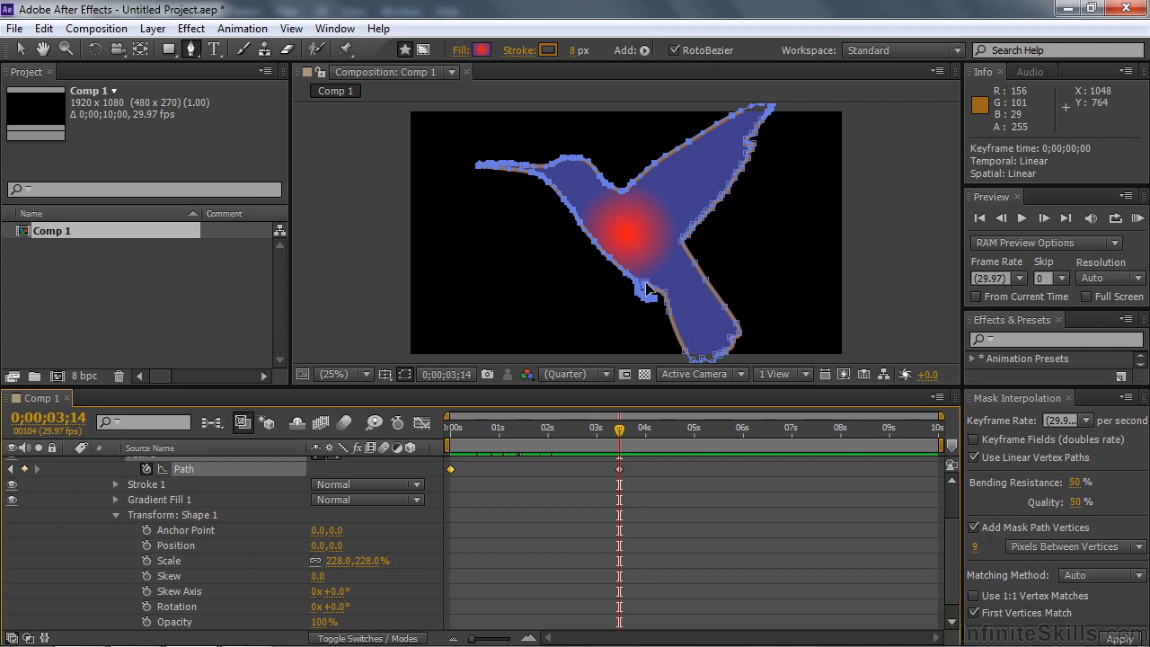
mouse_move(346, 478)
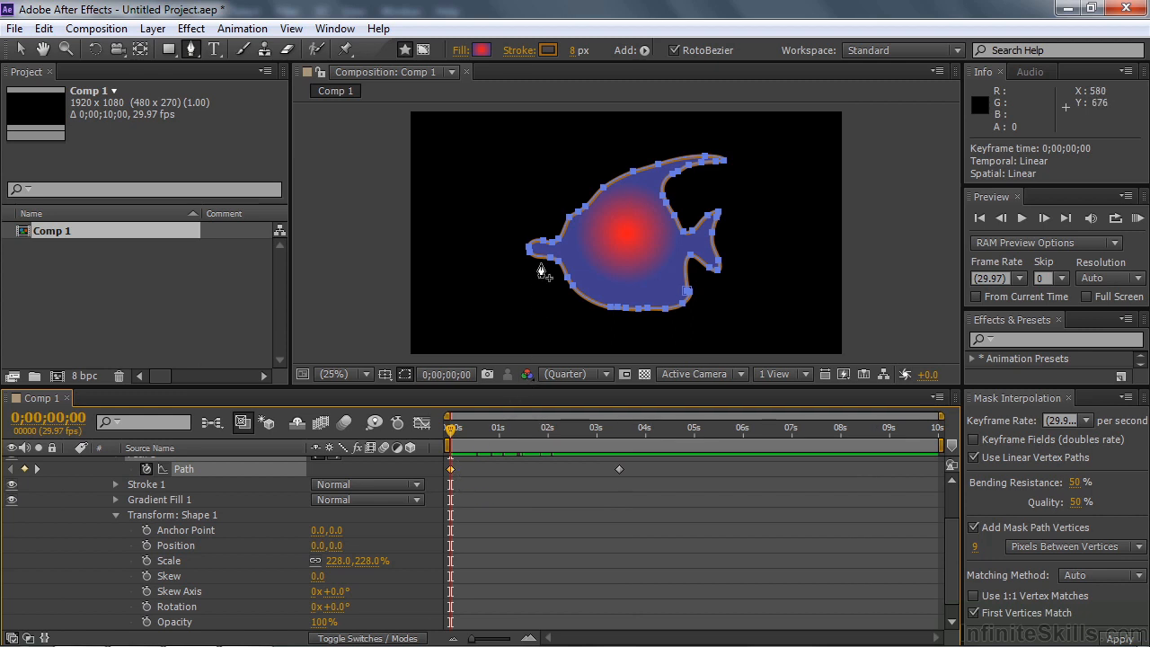
mouse_move(486, 264)
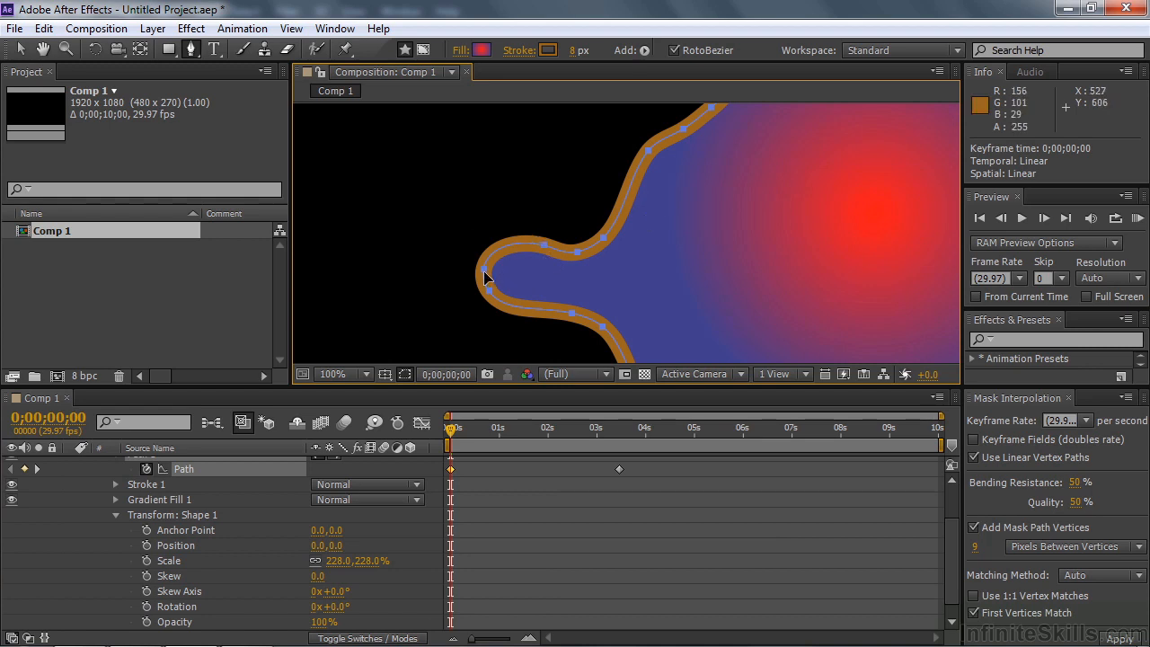
mouse_move(491, 251)
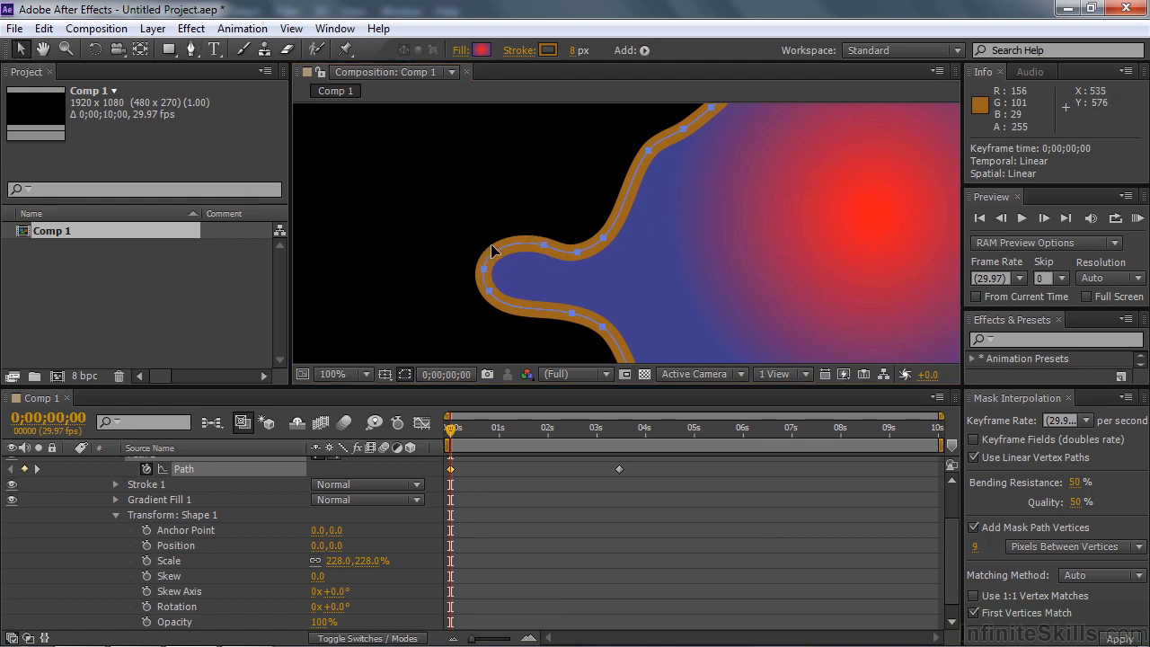
mouse_move(475, 254)
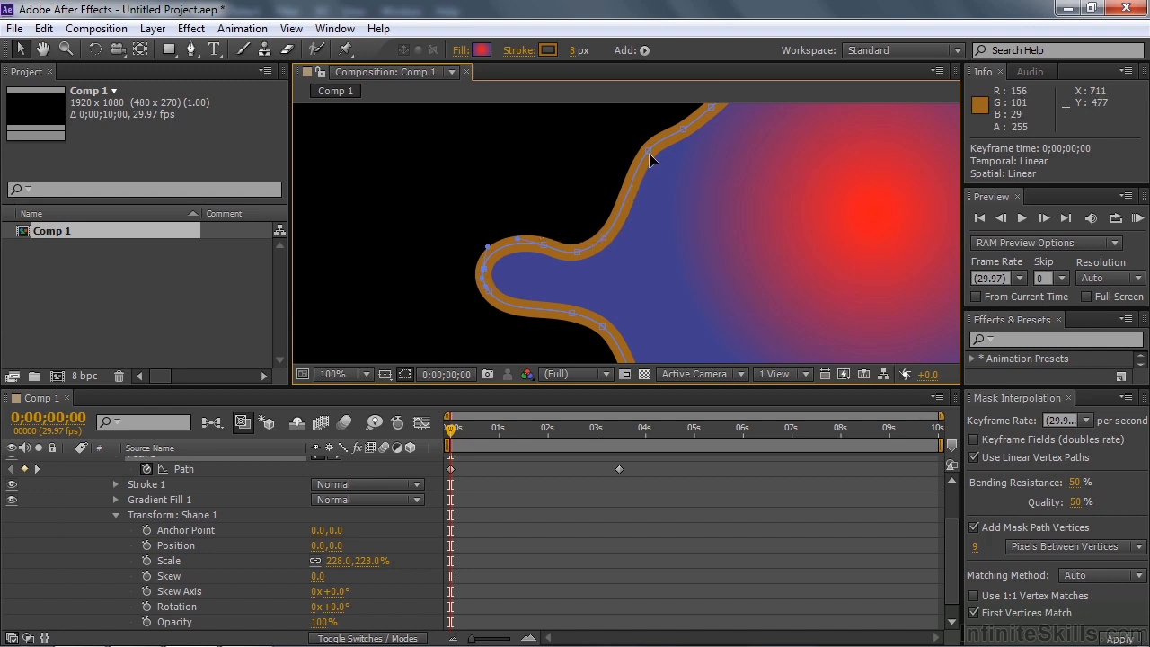
mouse_move(493, 272)
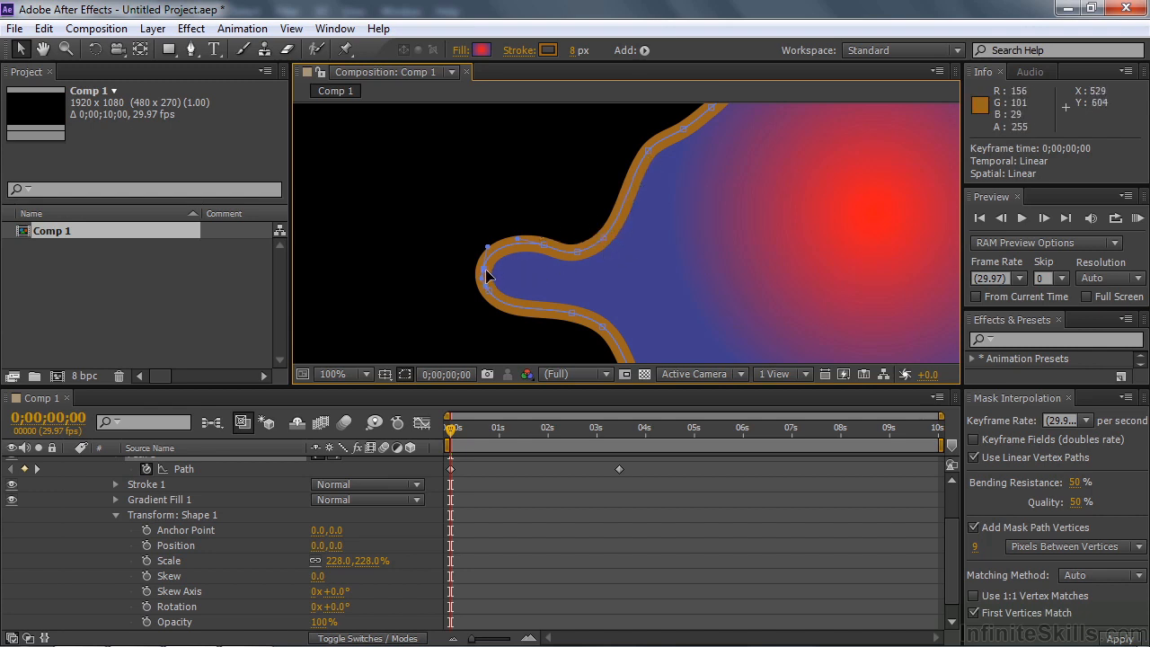
mouse_move(486, 275)
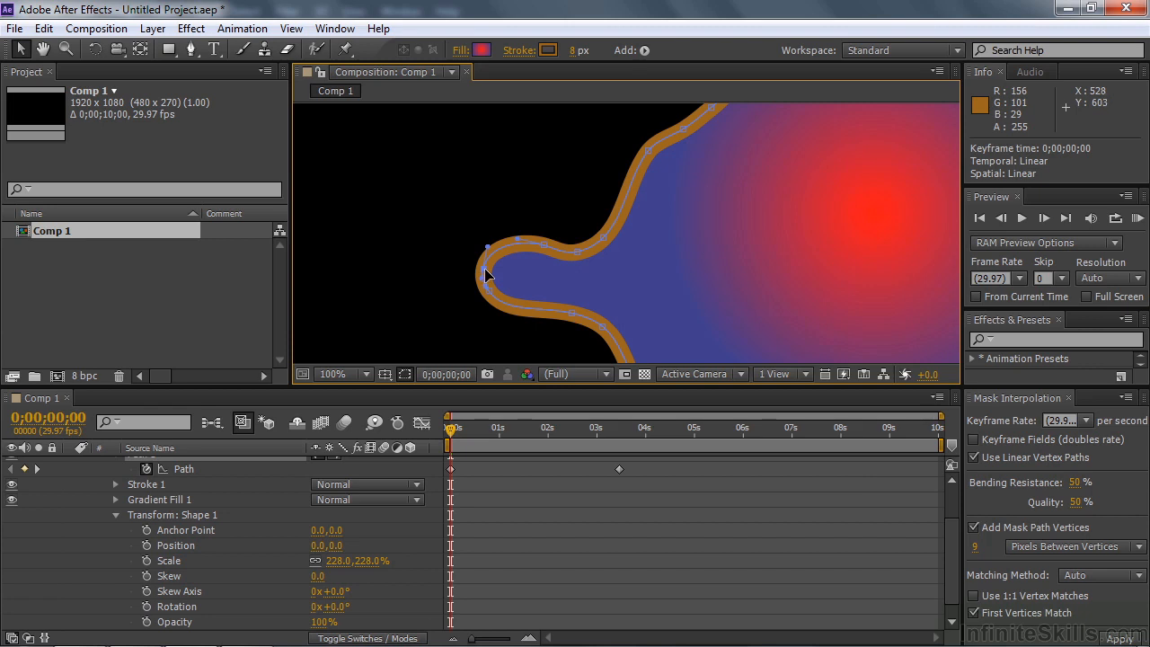
Set the fish's nose tip, then the hummingbird's beak tip at 3;14, as first vertex.
right_click(487, 275)
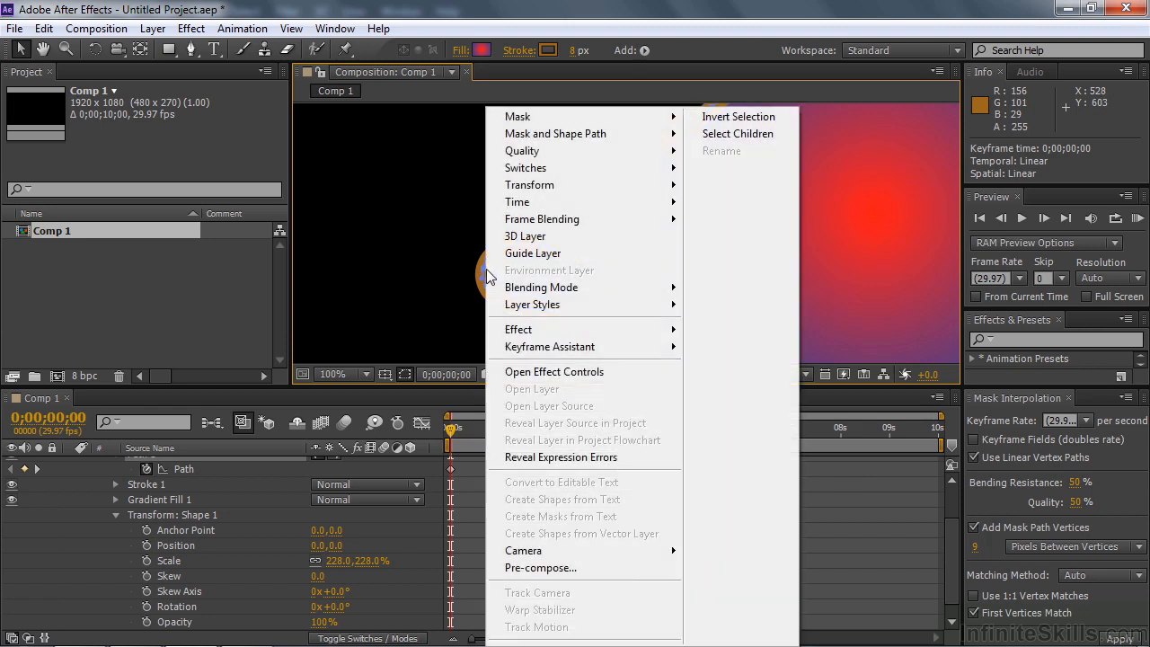
mouse_move(555, 133)
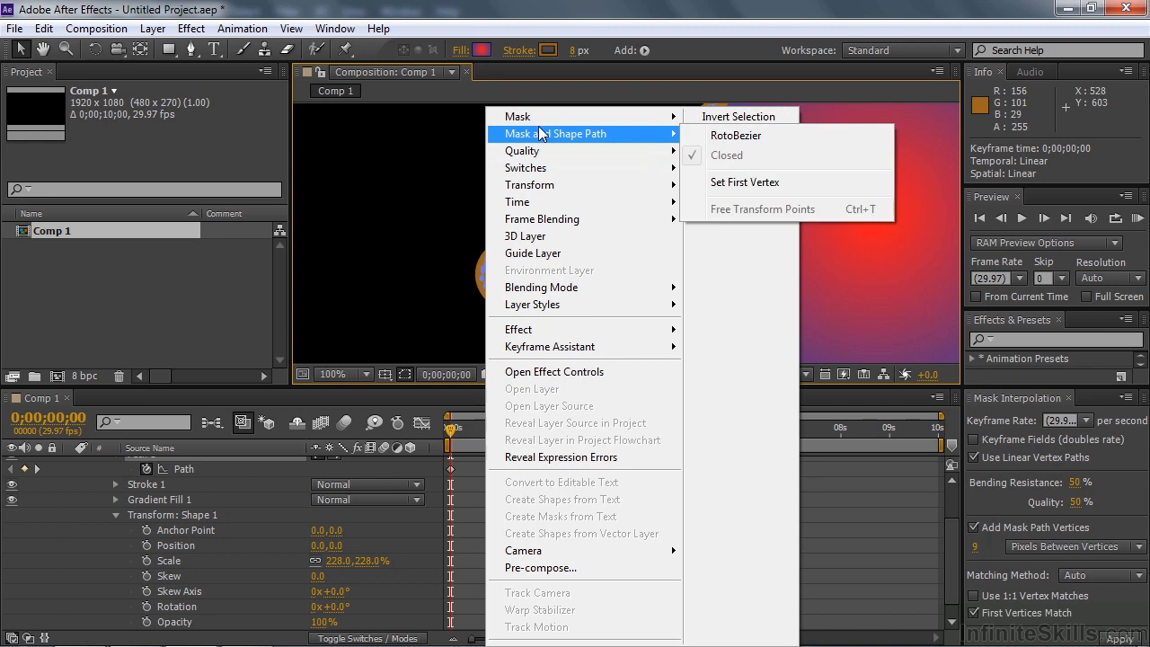
mouse_move(744, 182)
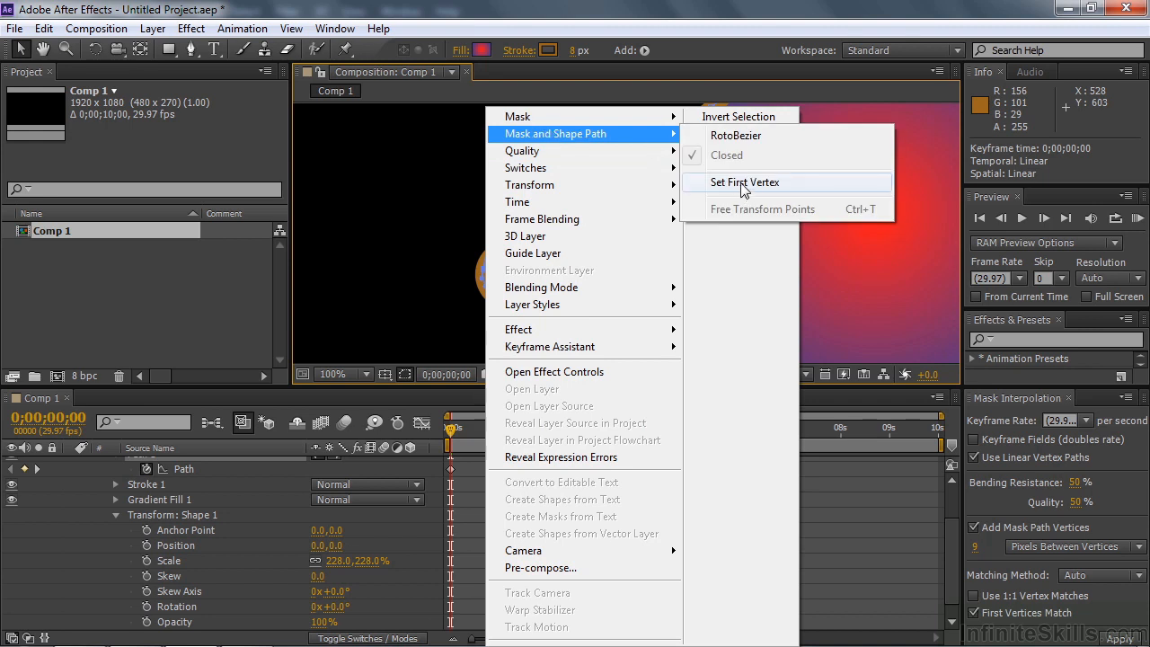
click(744, 182)
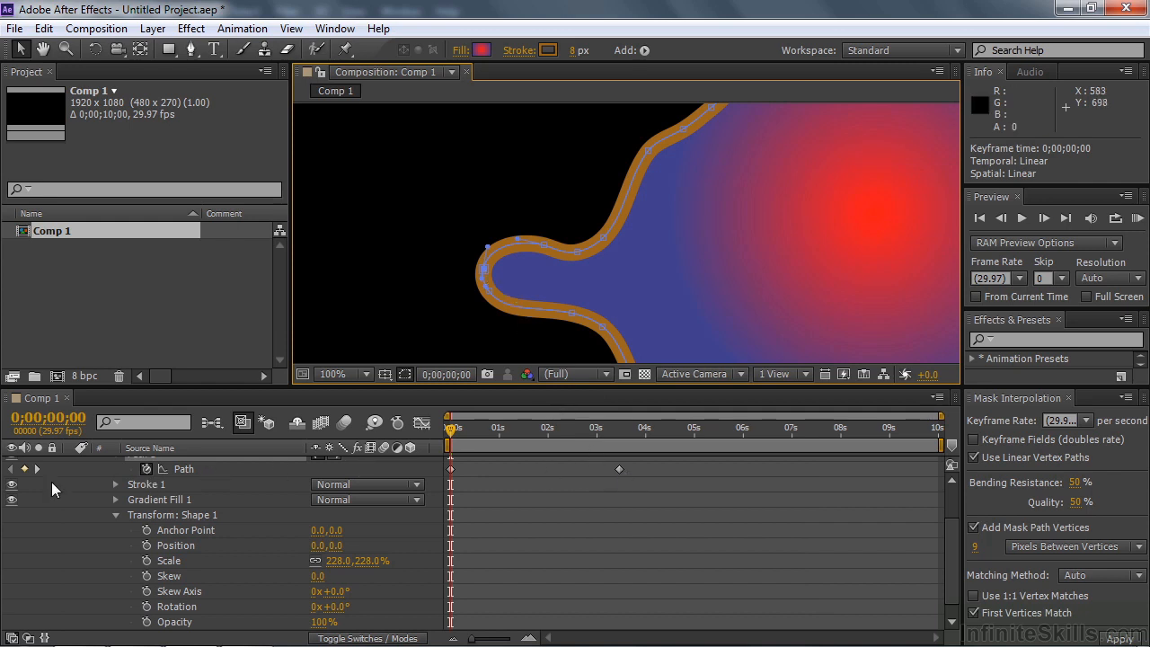
click(37, 469)
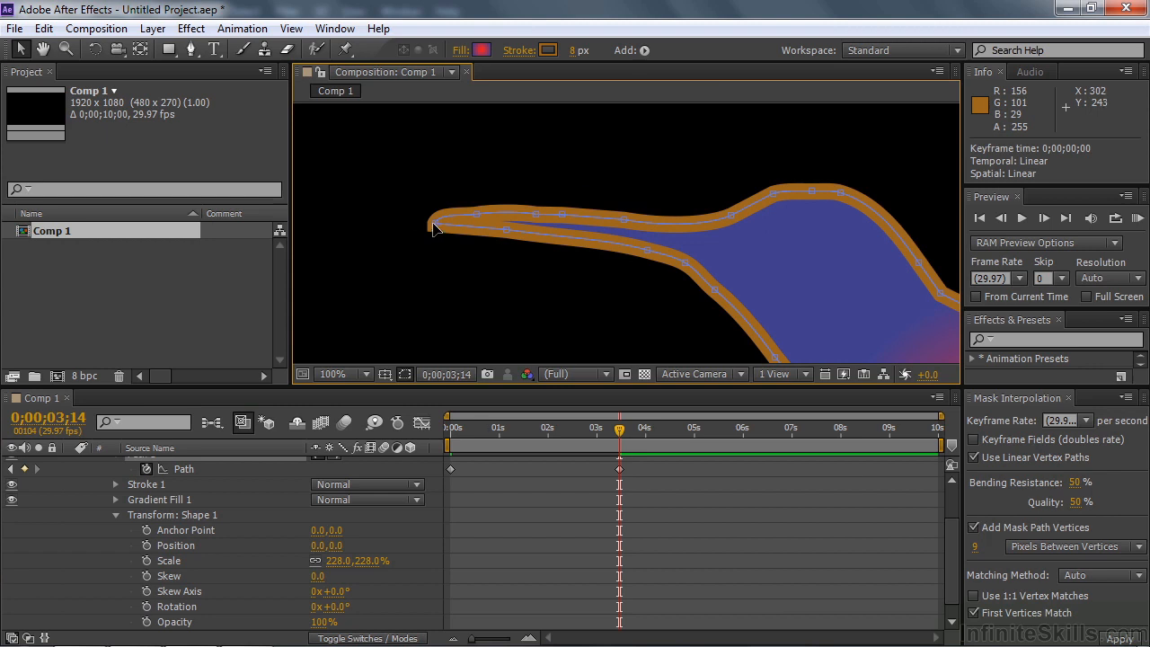
mouse_move(446, 232)
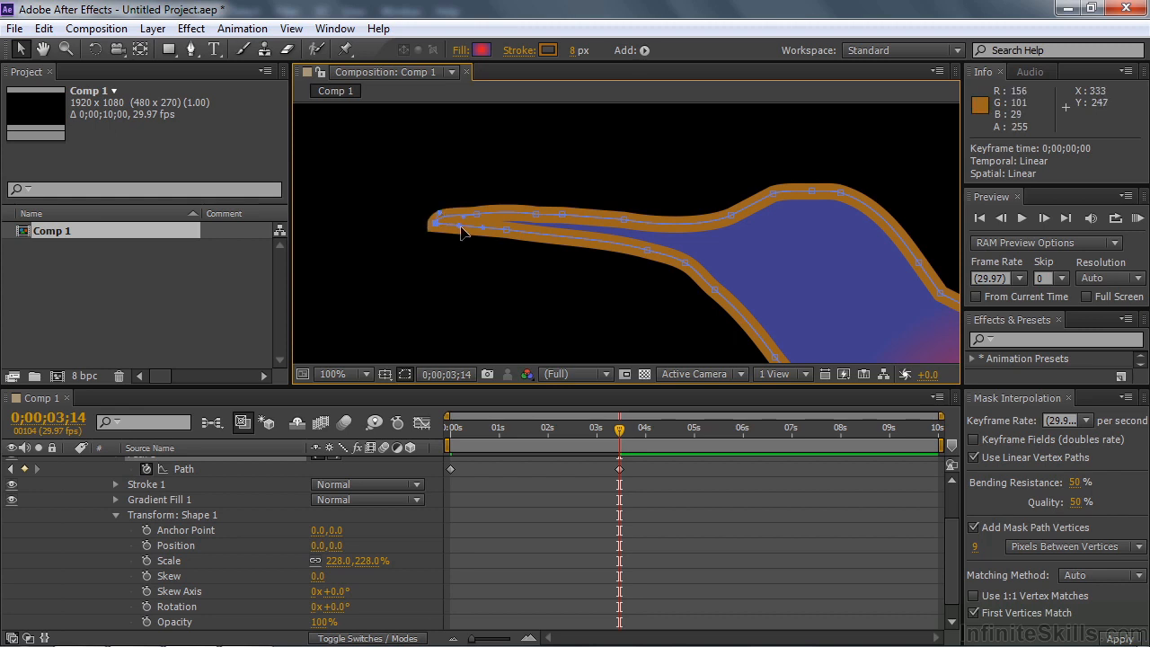
right_click(463, 232)
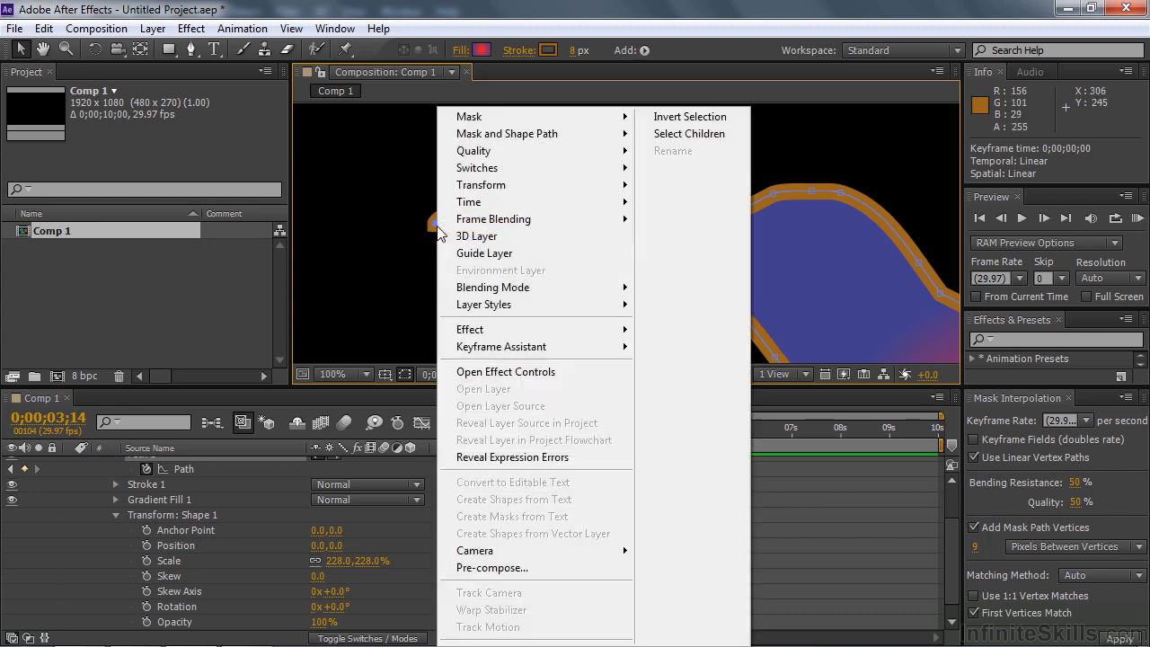
mouse_move(507, 133)
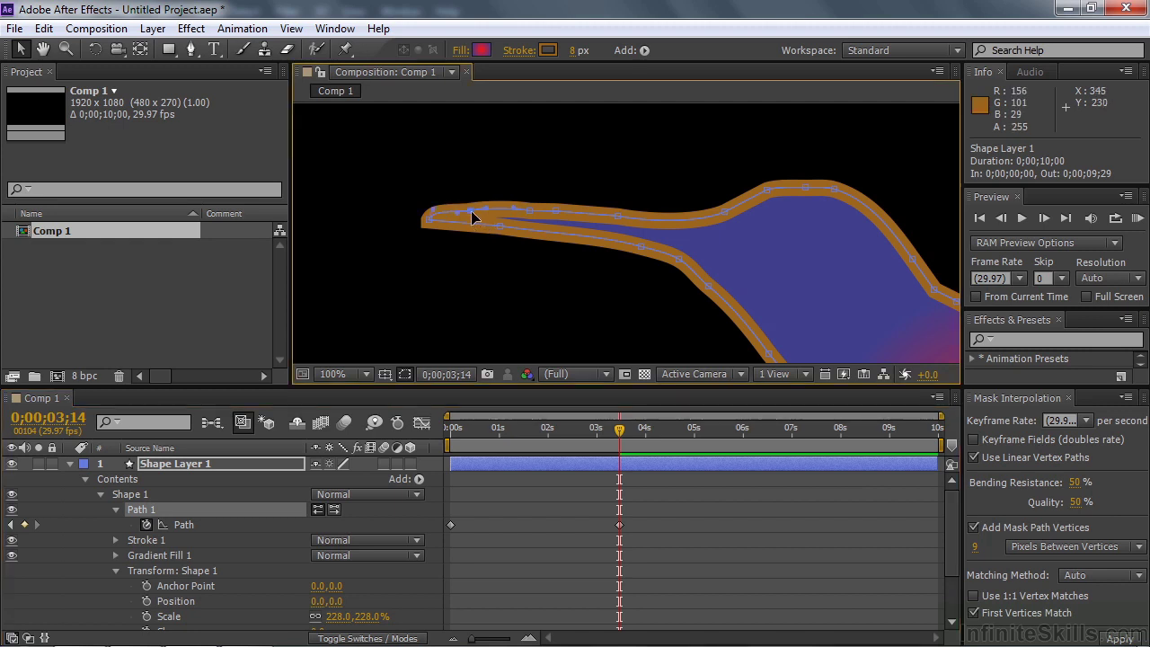
right_click(474, 215)
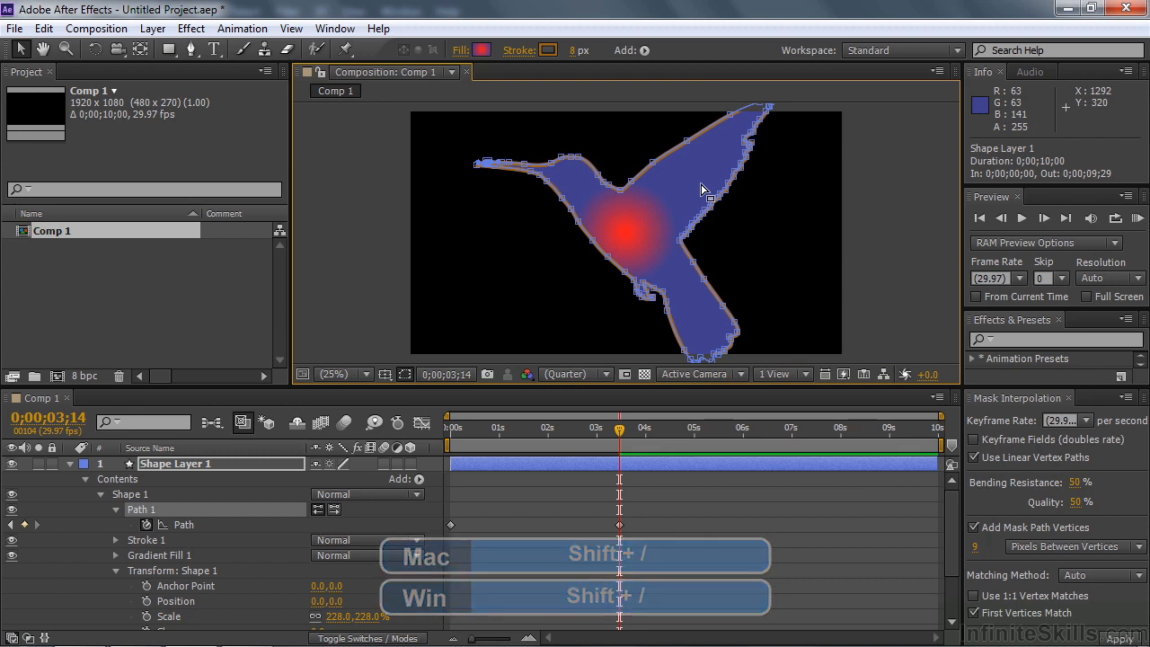
Fit the whole composition in the viewer.
key(Home)
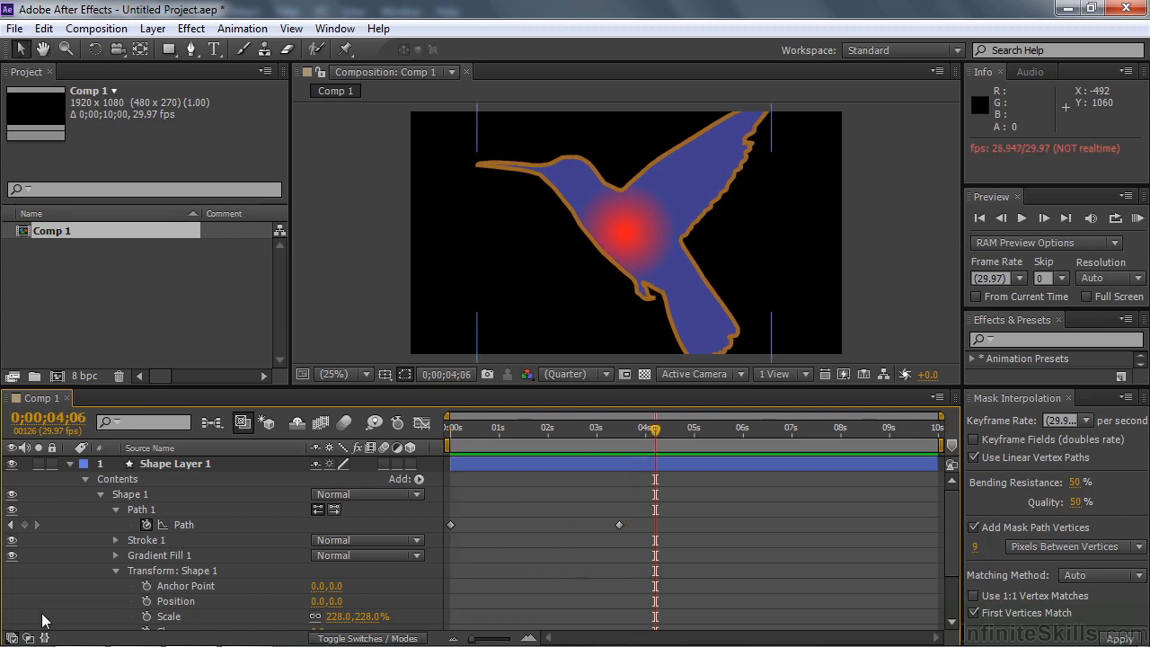
mouse_move(45, 637)
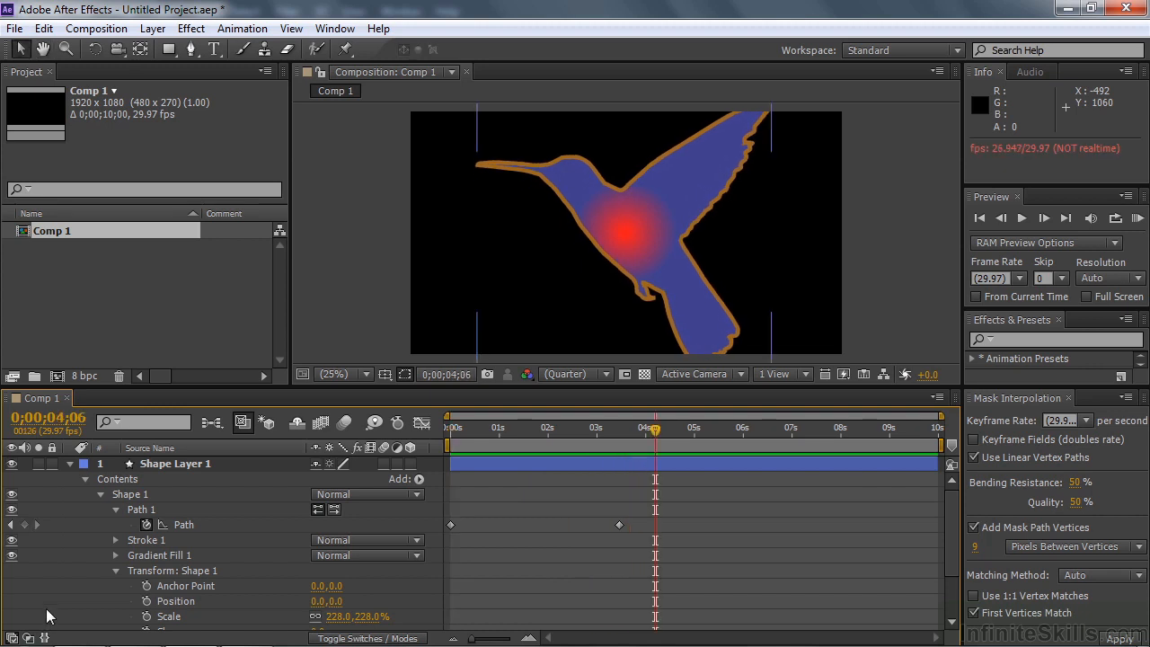
mouse_move(126, 582)
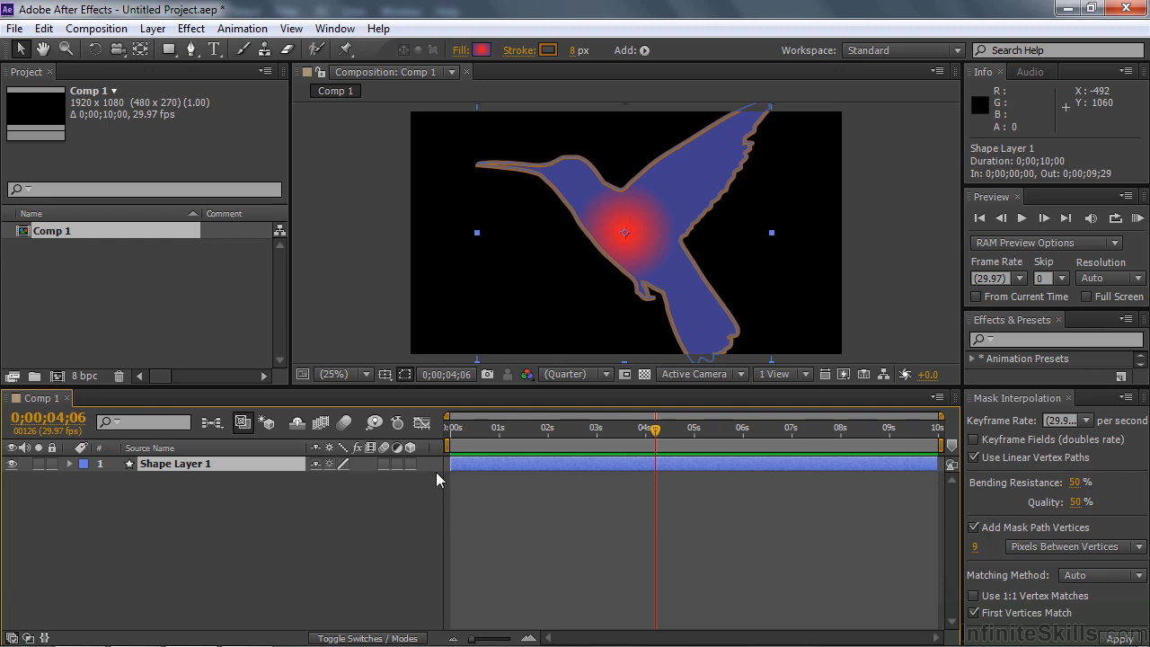
mouse_move(1038, 397)
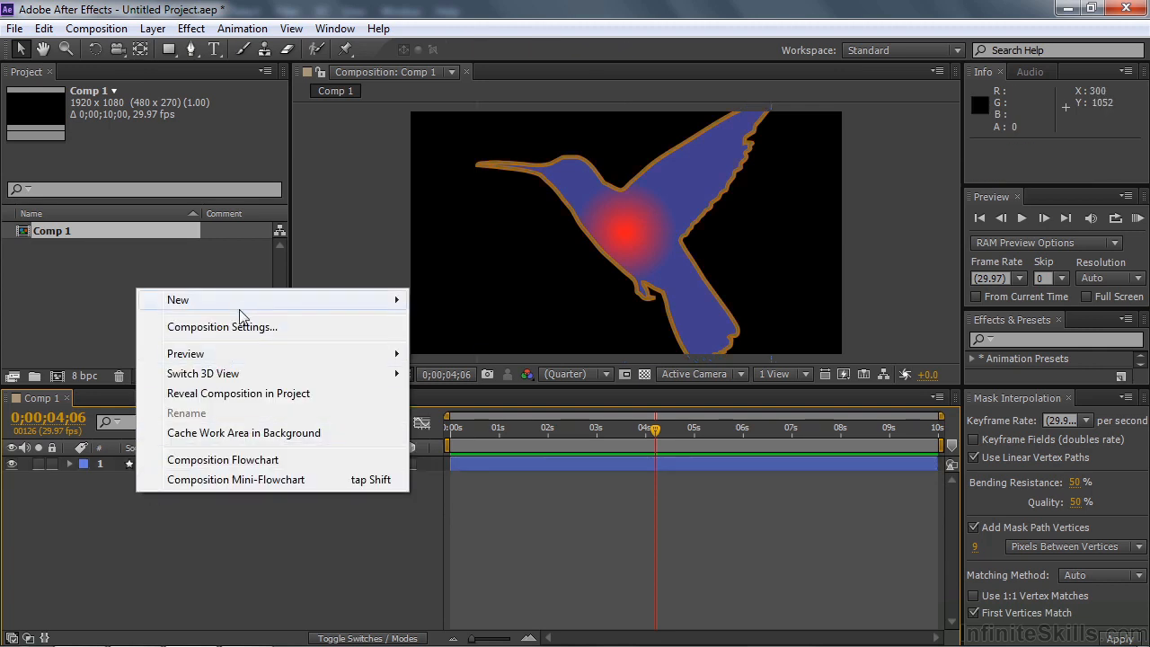
Add a solid, draw a small rectangular mask on it, and select the shape's path keyframes.
click(178, 299)
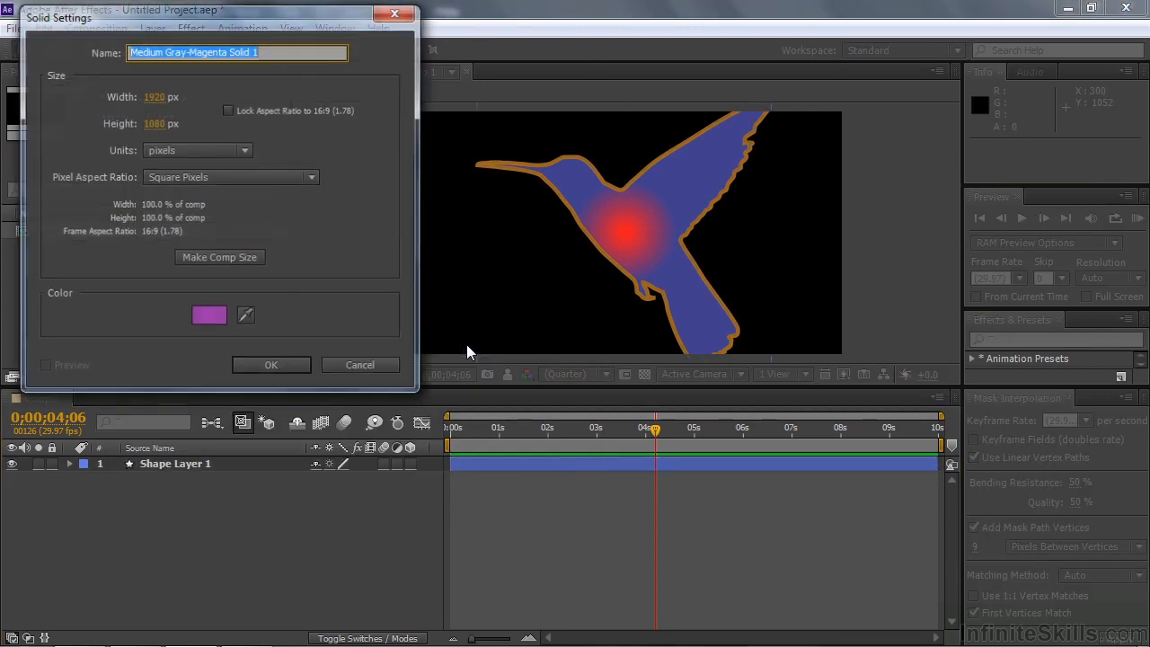
click(270, 365)
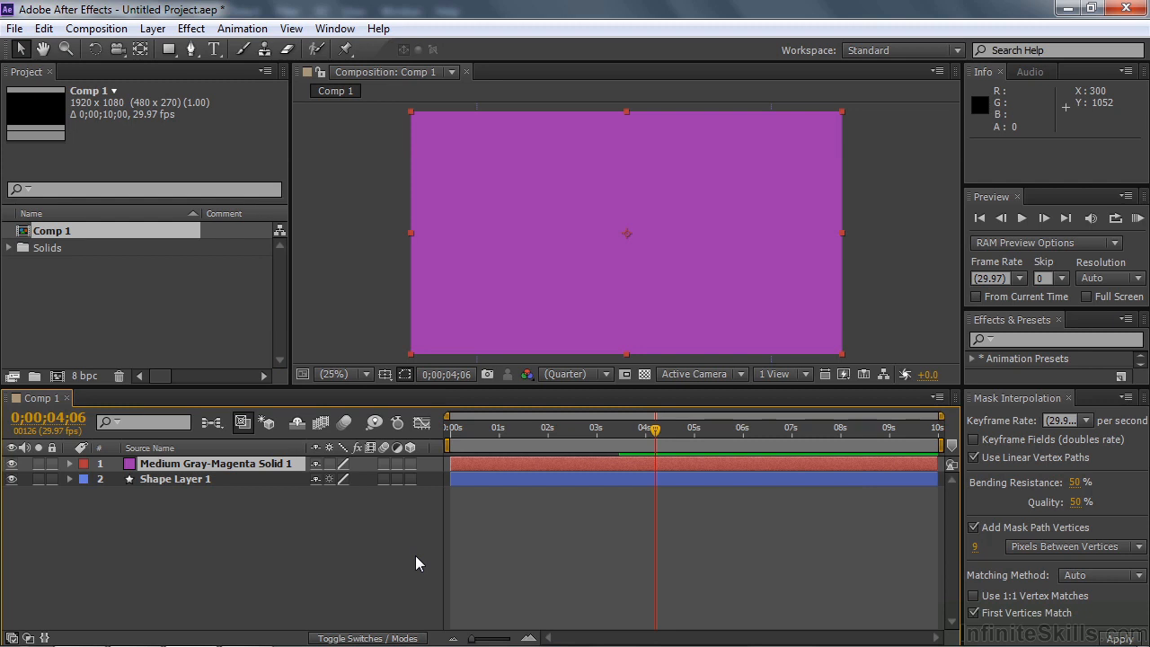
mouse_move(485, 405)
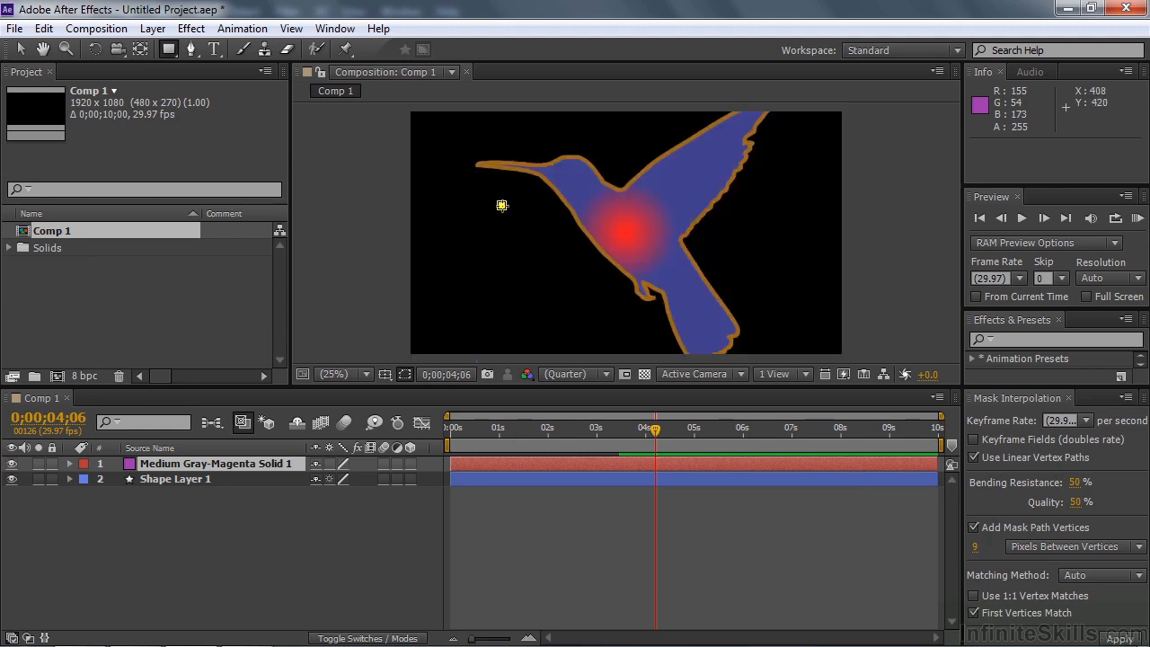
drag(501, 205, 568, 245)
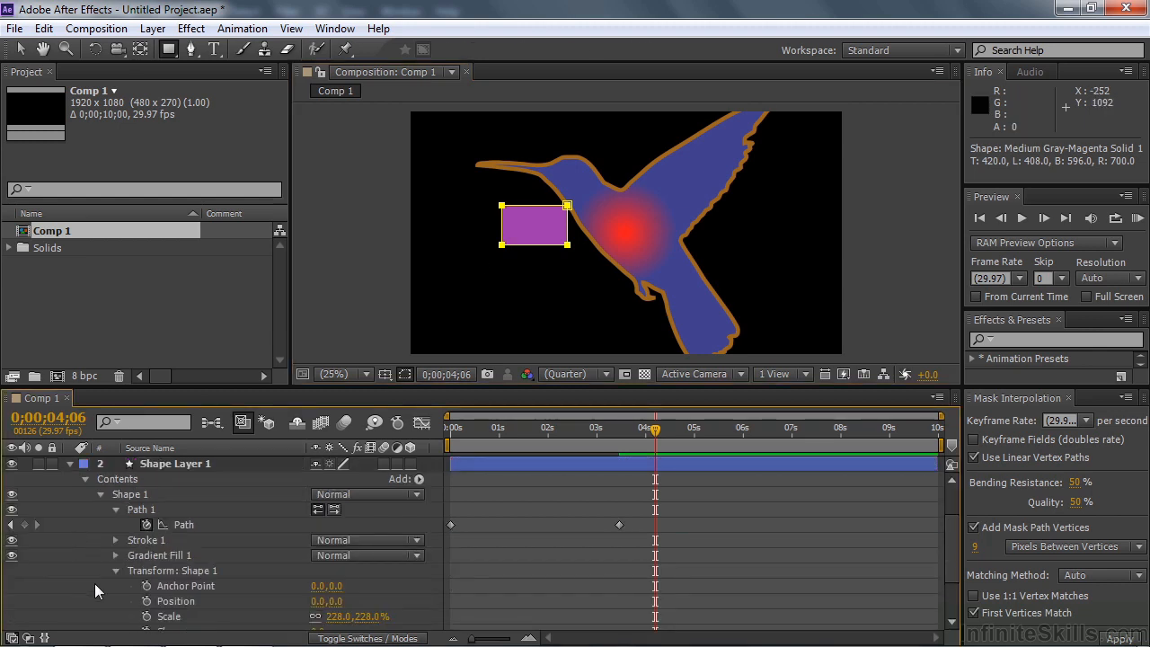
click(183, 525)
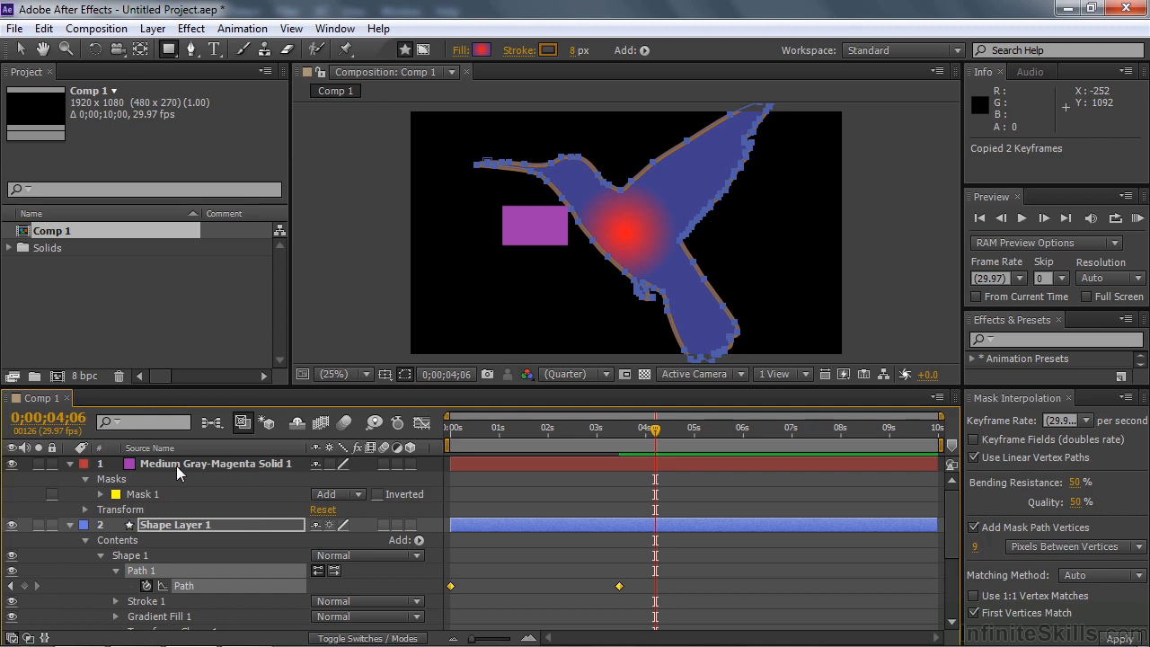
Target the solid's mask path and change the vertex Matching Method in Mask Interpolation.
click(98, 494)
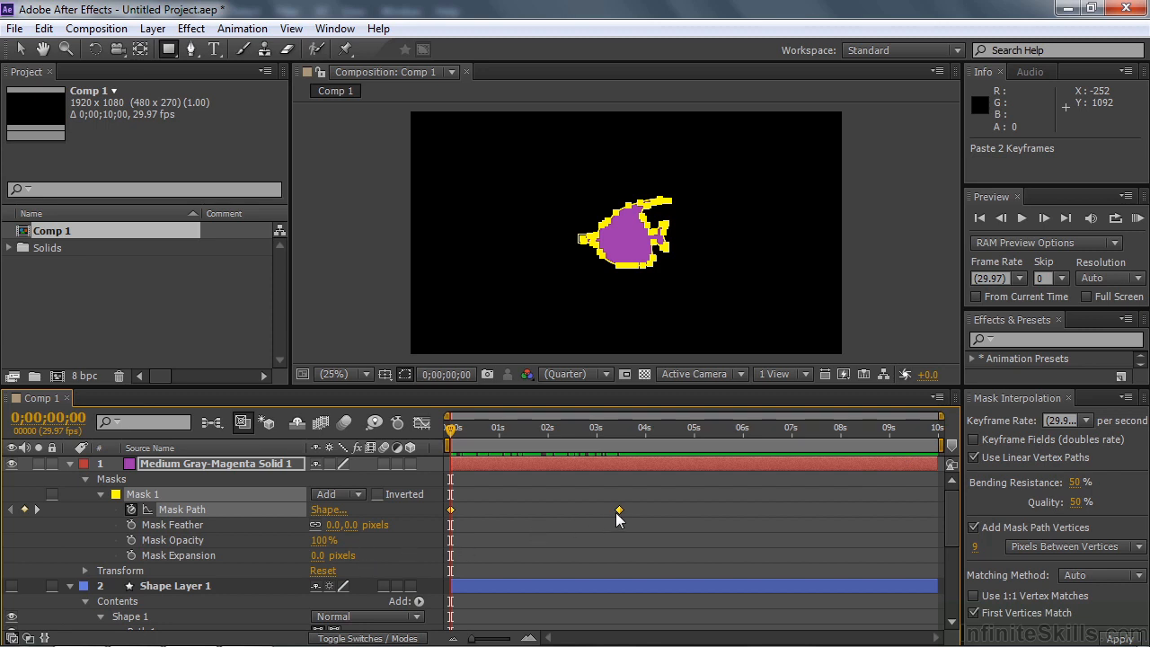
mouse_move(606, 510)
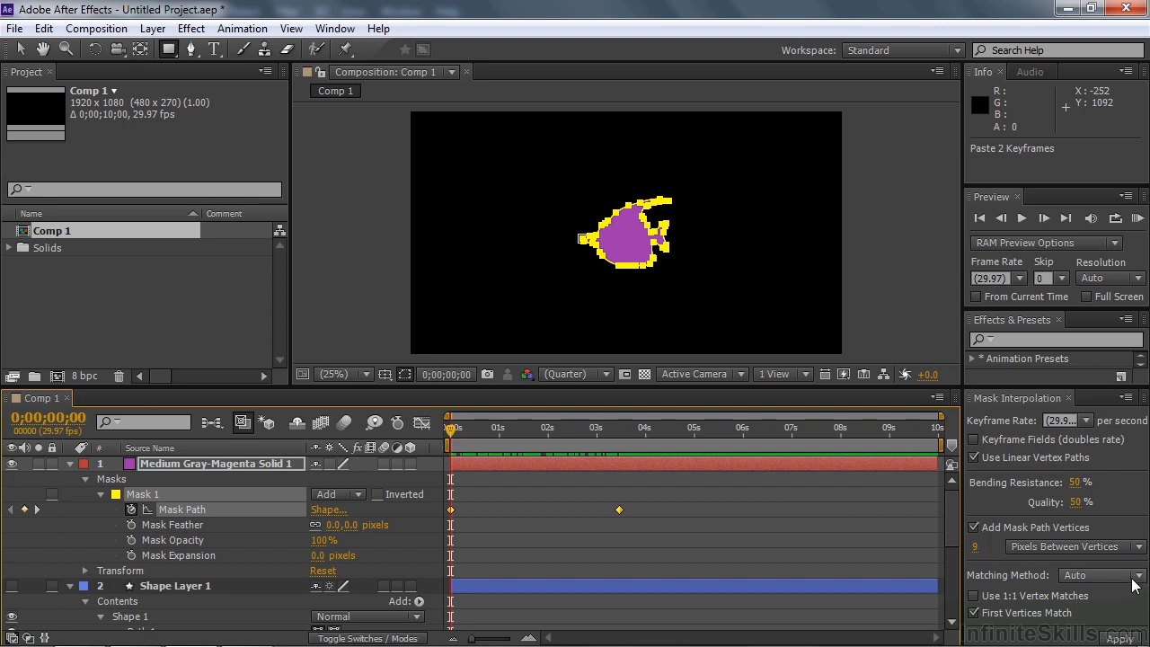
mouse_move(1139, 601)
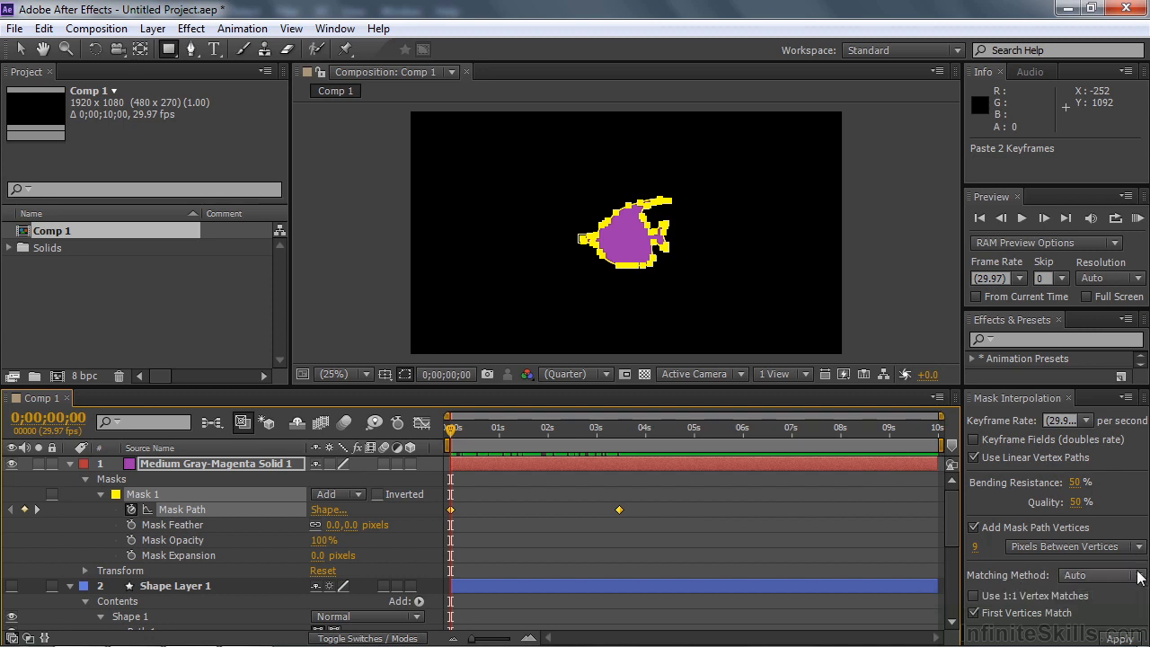
click(1085, 575)
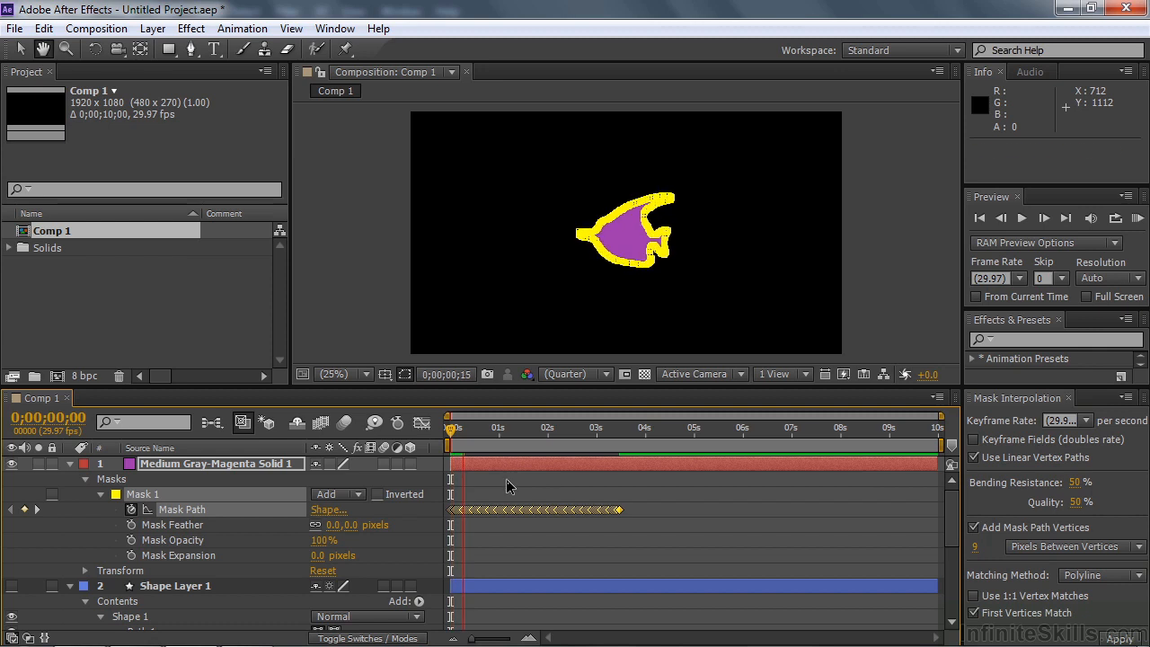
Generate the in-between mask keyframes and copy all the interpolated Mask Path keyframes.
click(1020, 218)
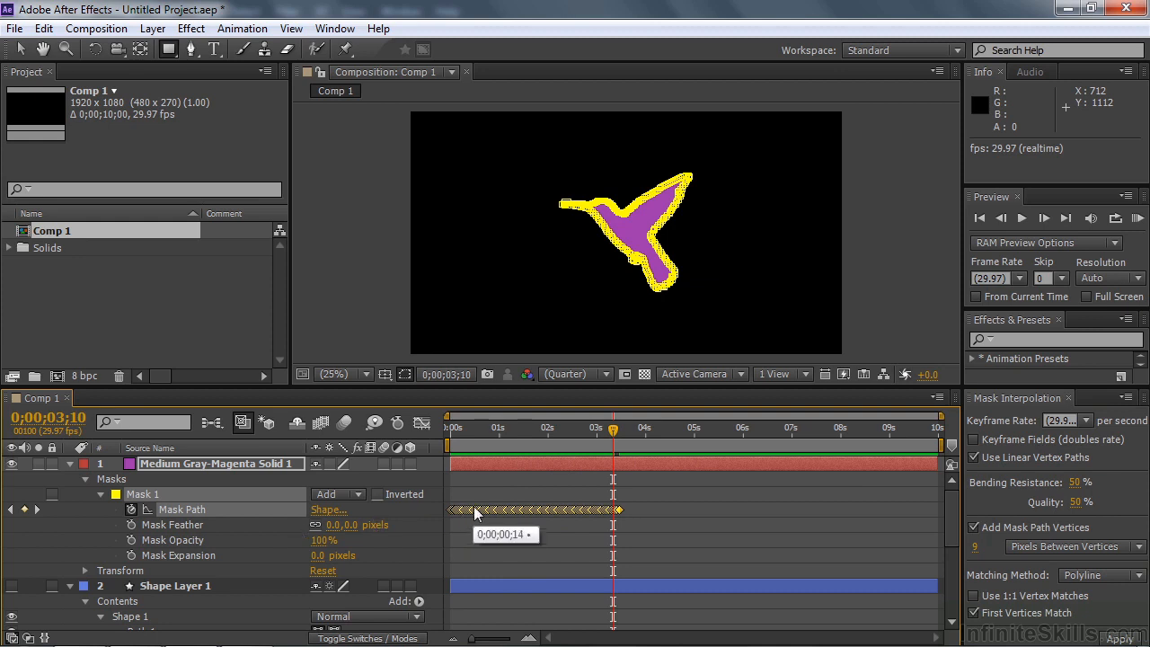
key(Ctrl+c)
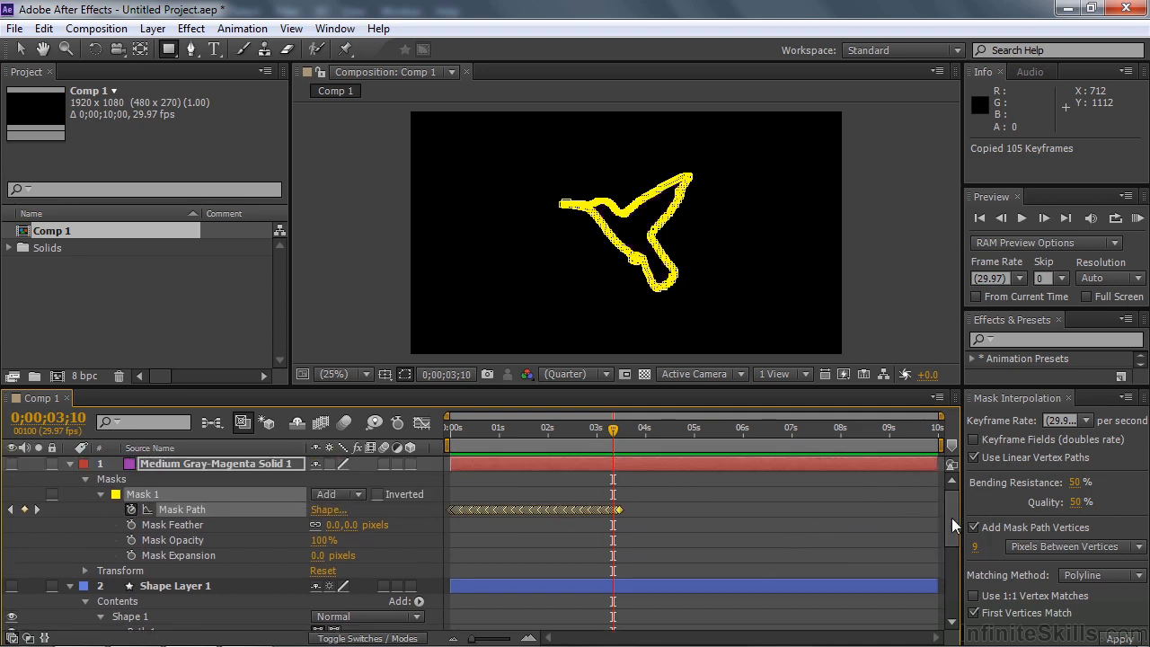
scroll(down, 3)
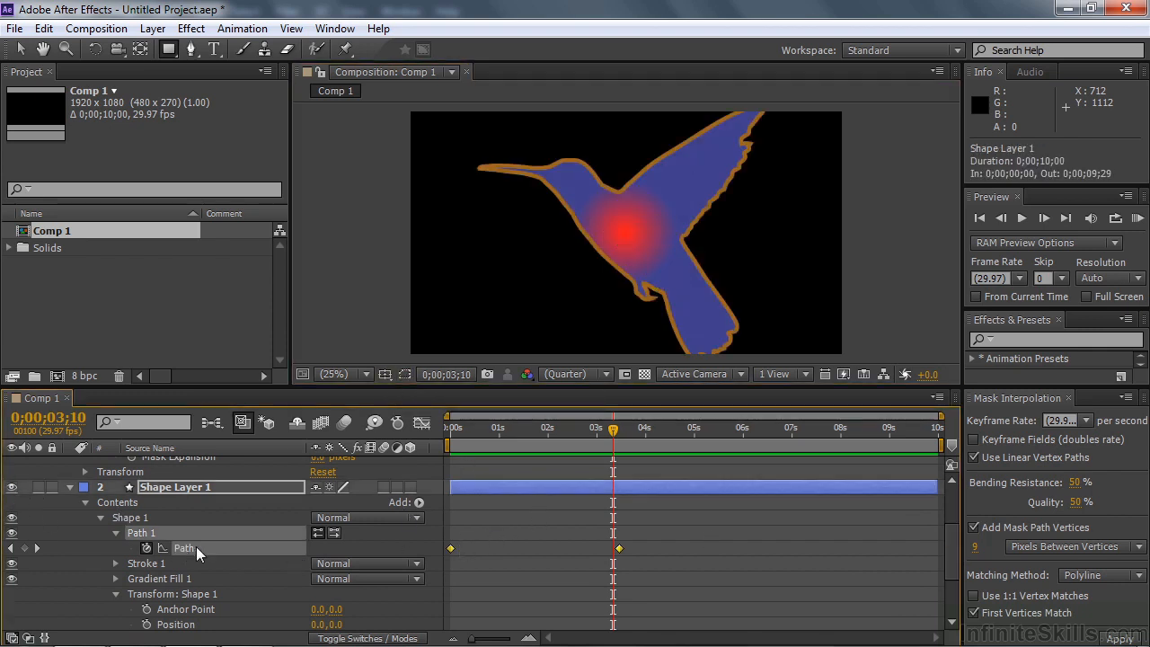
Paste the keyframes onto the shape layer's Path, then scrub around 5 seconds to check the morph.
click(183, 549)
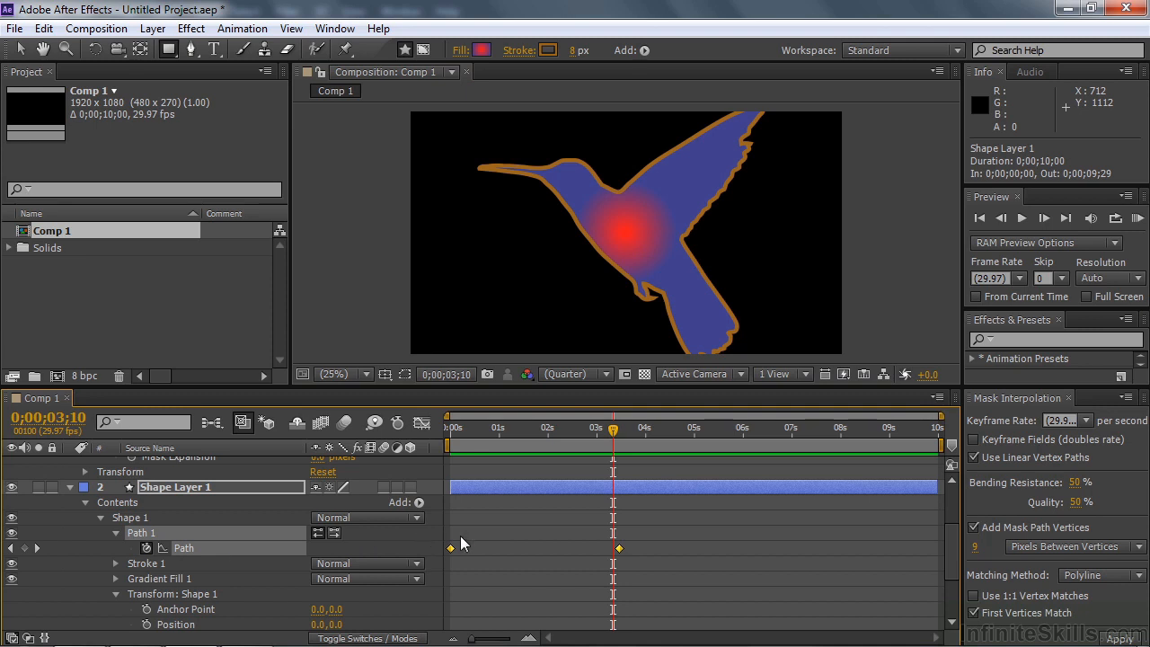
click(182, 548)
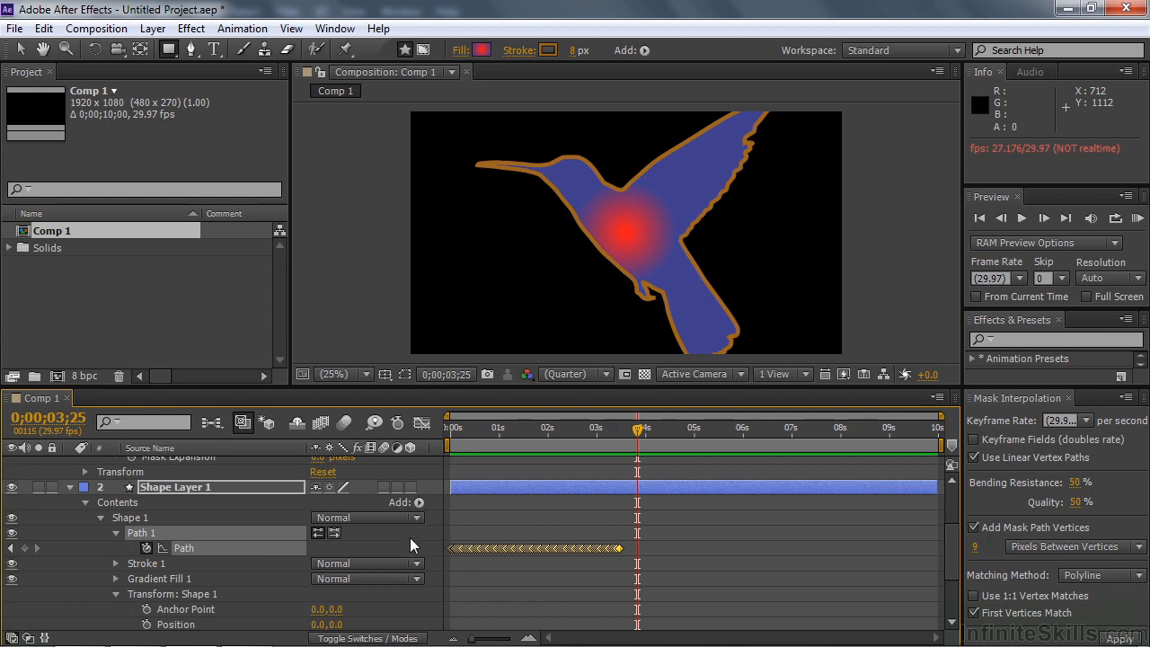
mouse_move(626, 555)
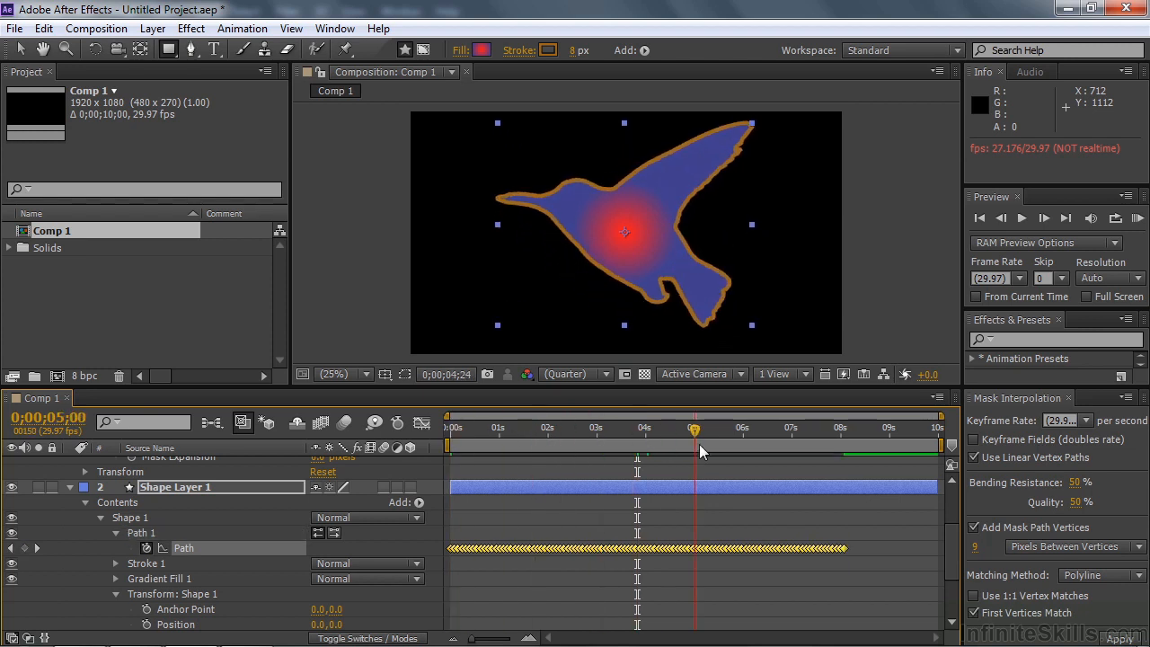
click(539, 428)
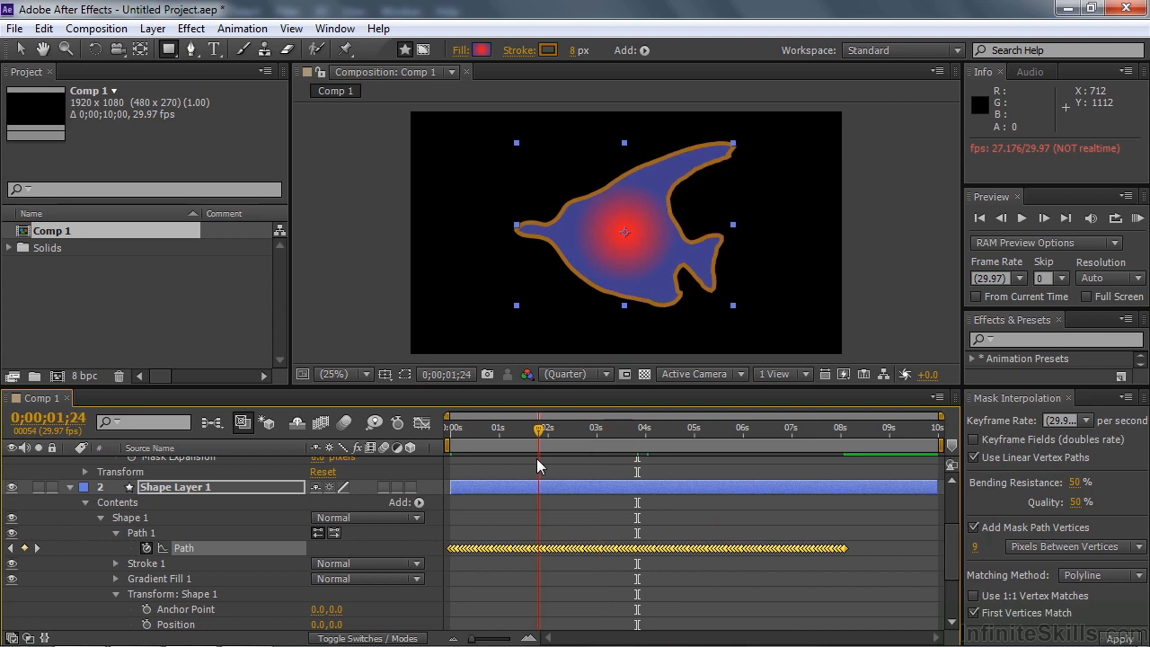
click(774, 428)
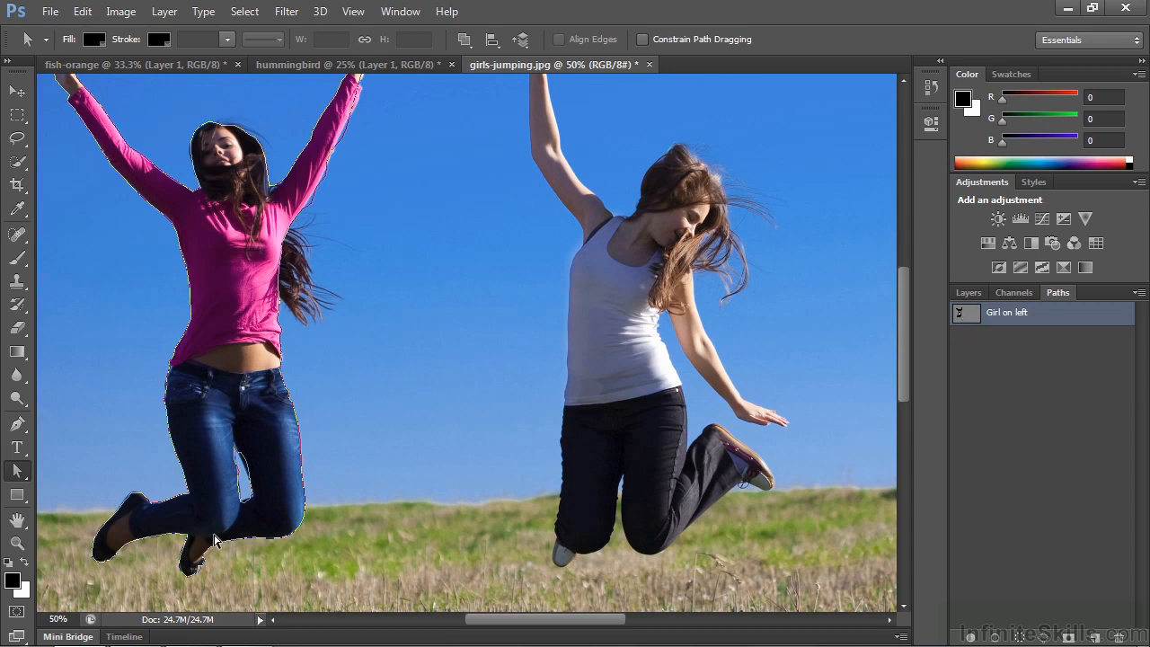
mouse_move(242, 481)
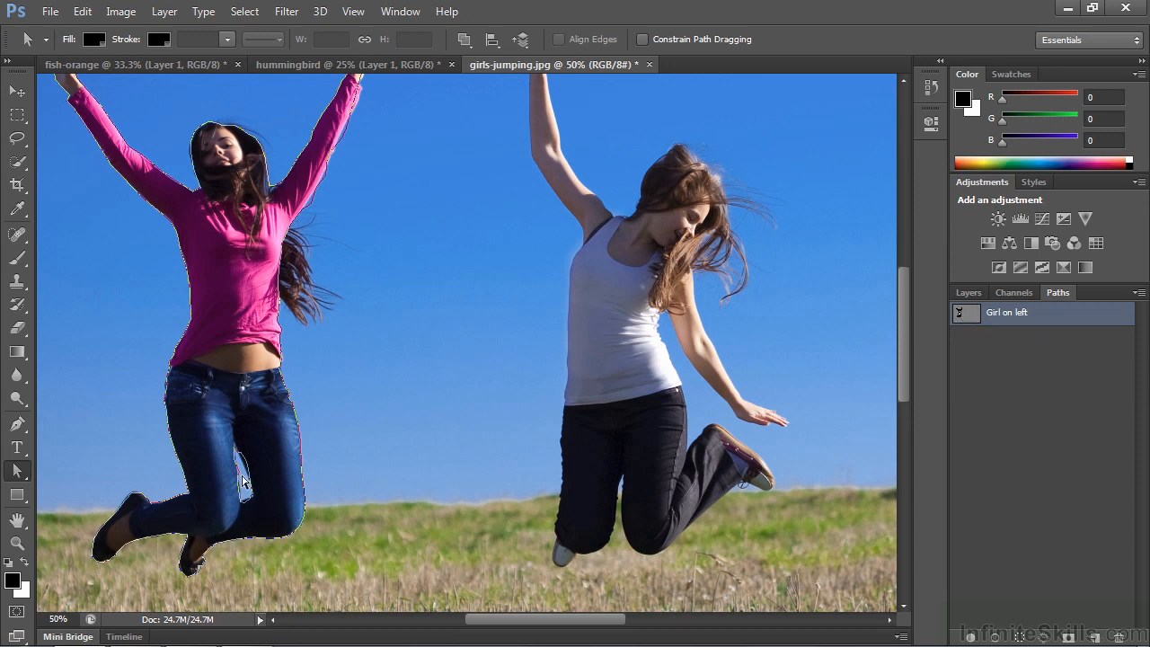
mouse_move(242, 461)
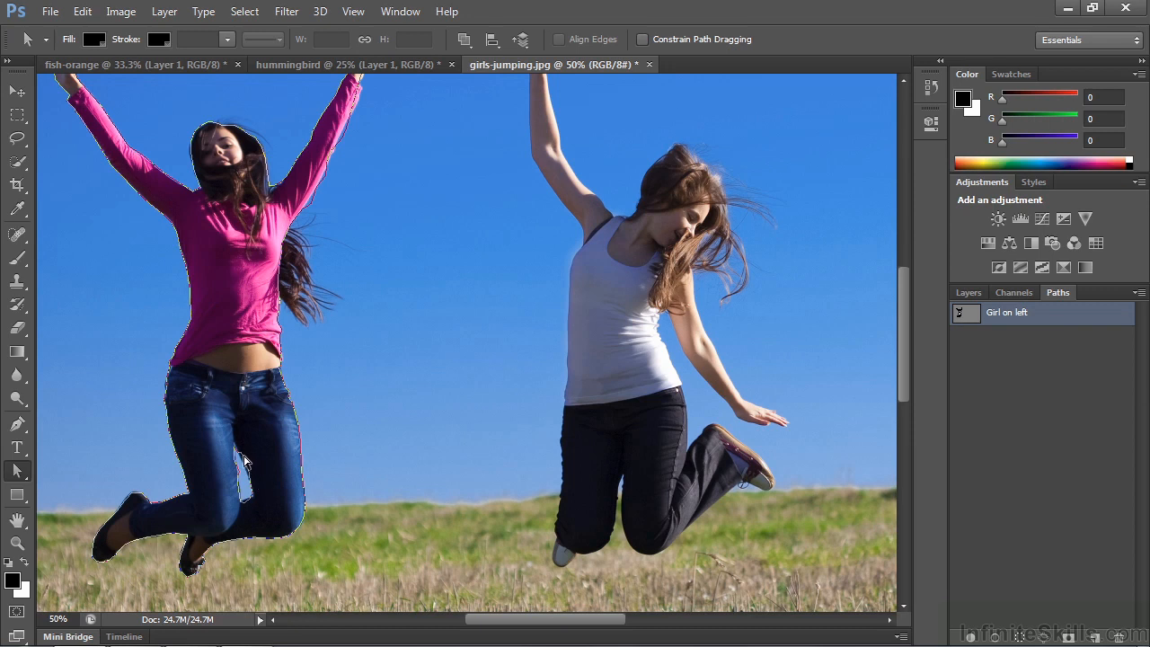
mouse_move(364, 502)
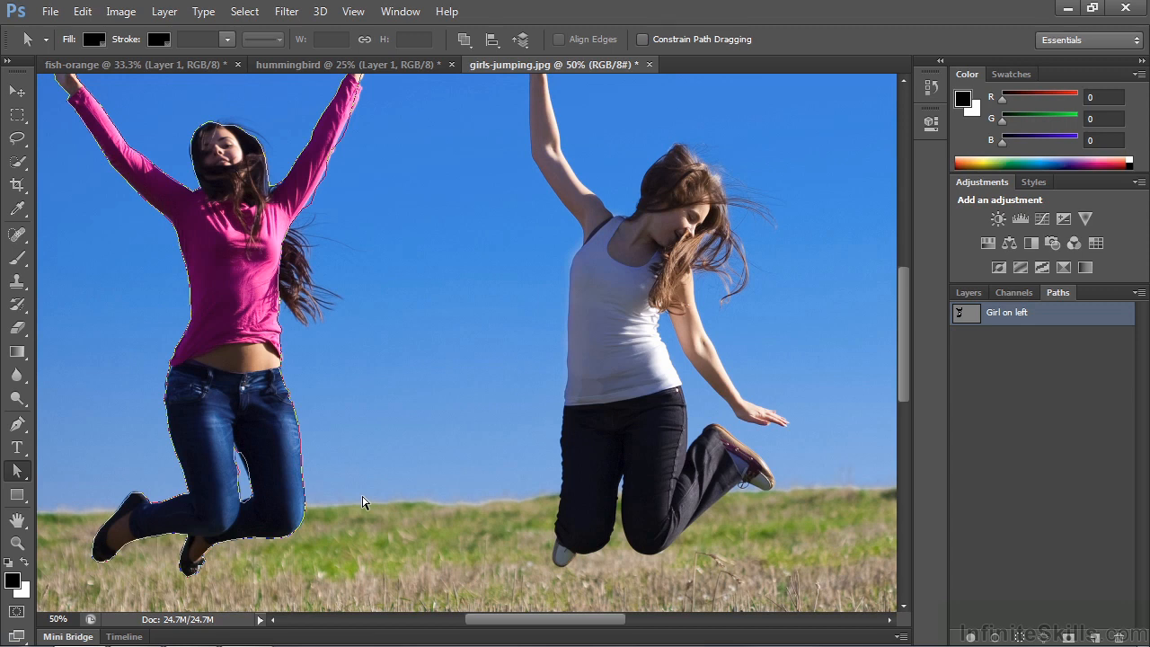
mouse_move(334, 486)
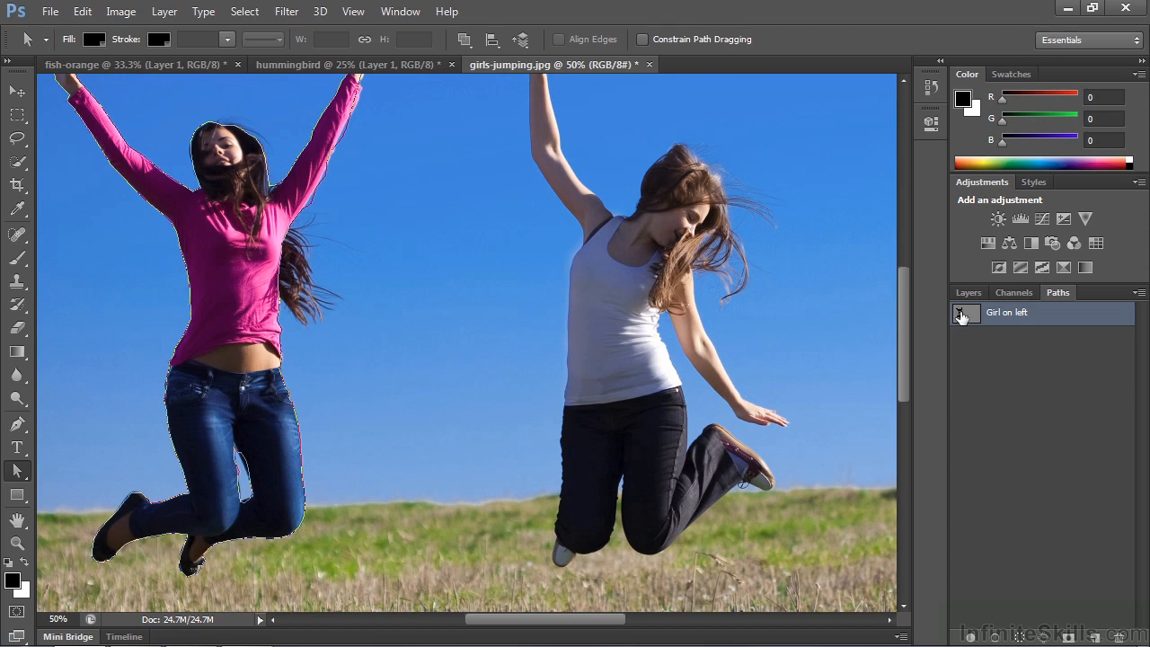
mouse_move(966, 314)
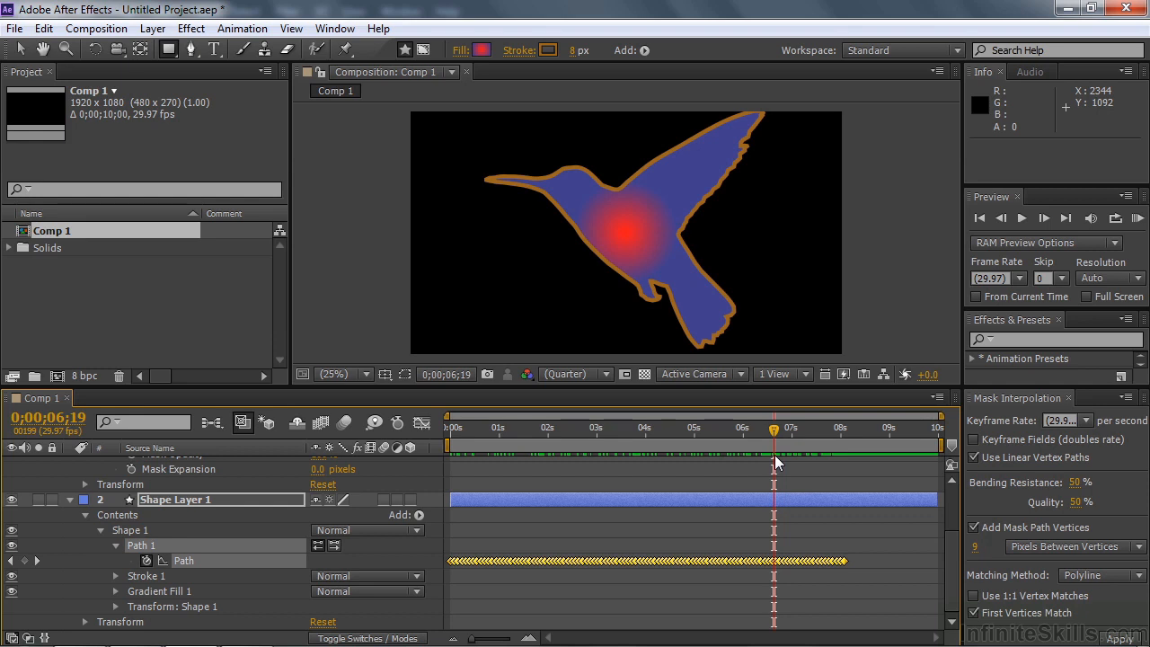
mouse_move(796, 431)
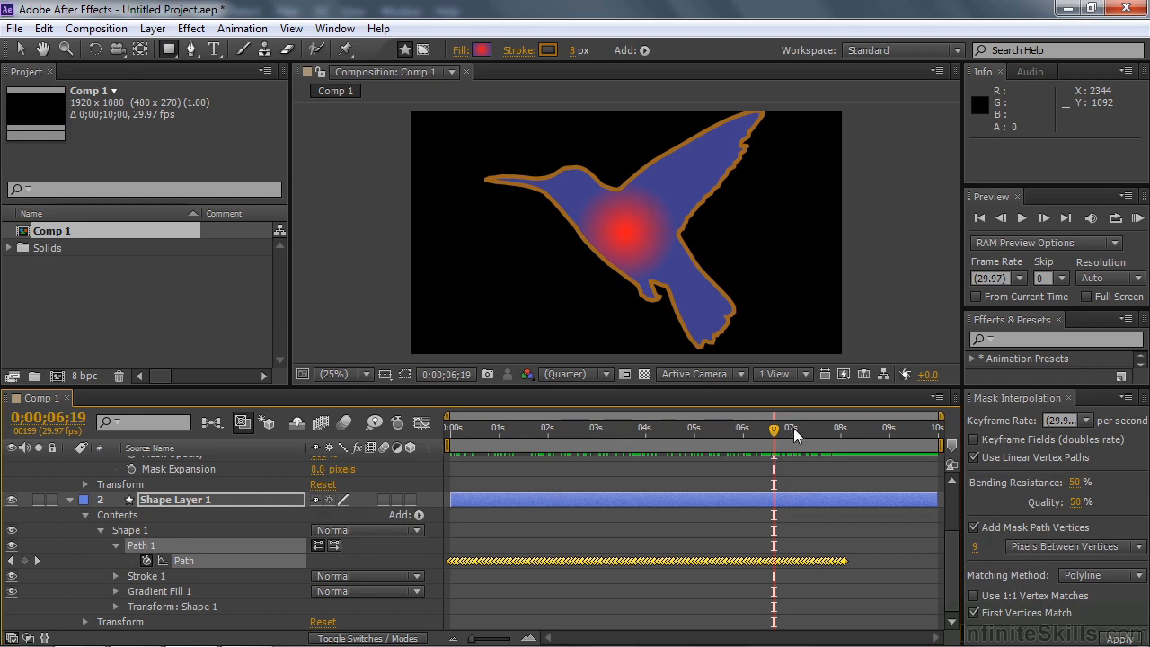
Move the time indicator later, to about 8;13, for the girl silhouette keyframe.
click(861, 428)
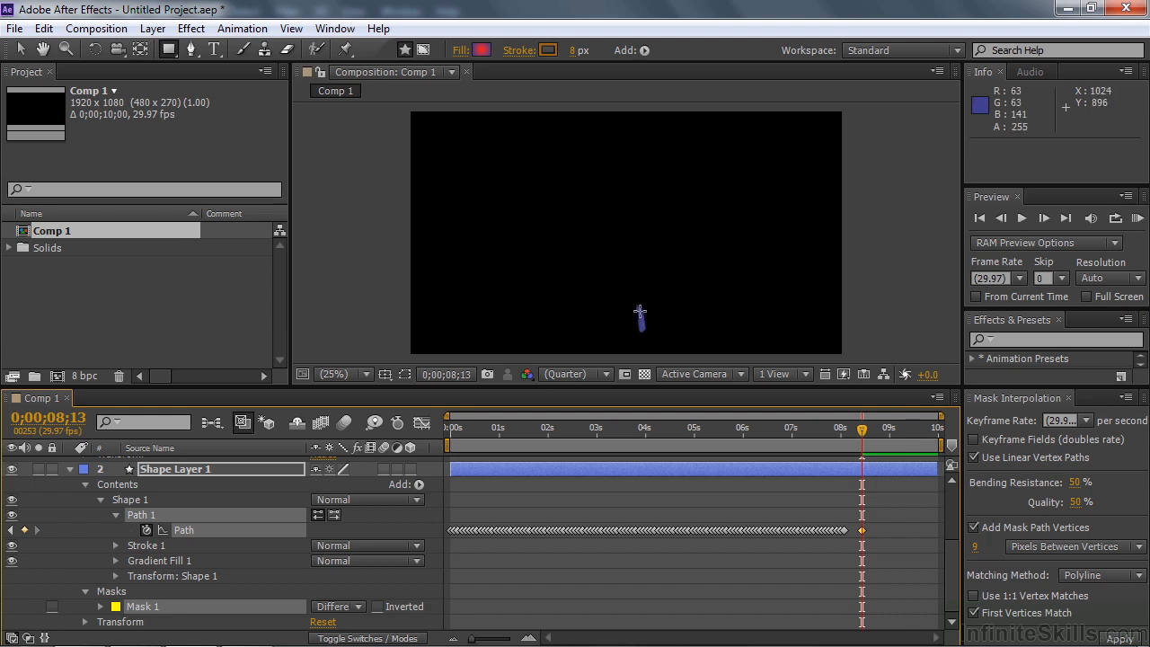
mouse_move(640, 316)
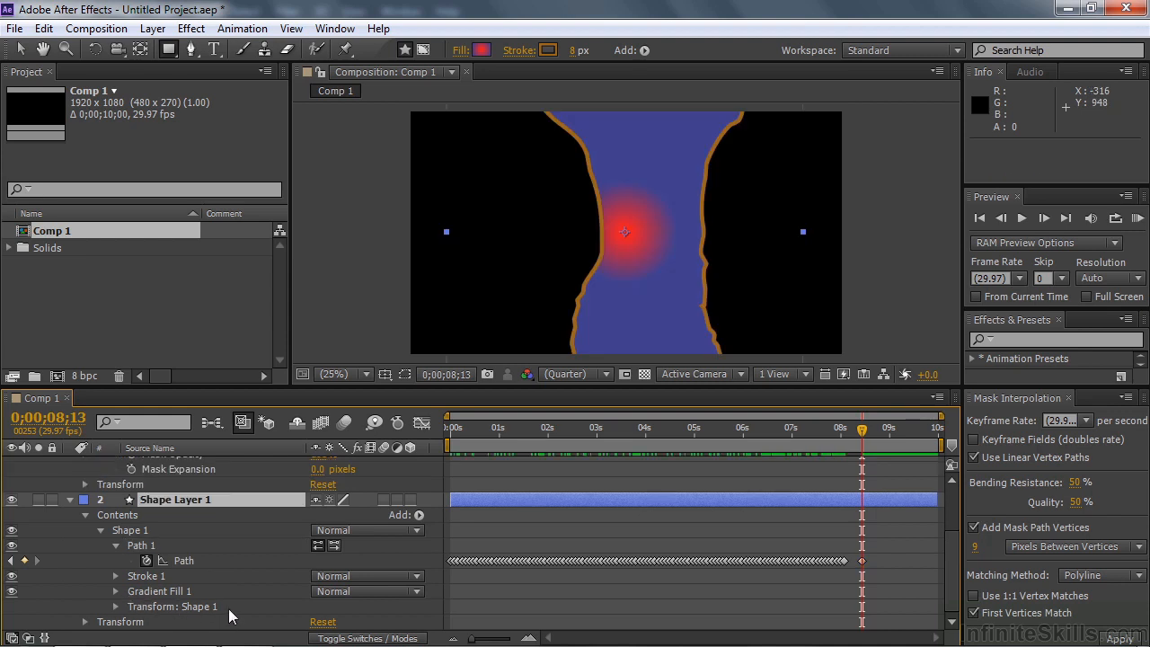
mouse_move(434, 443)
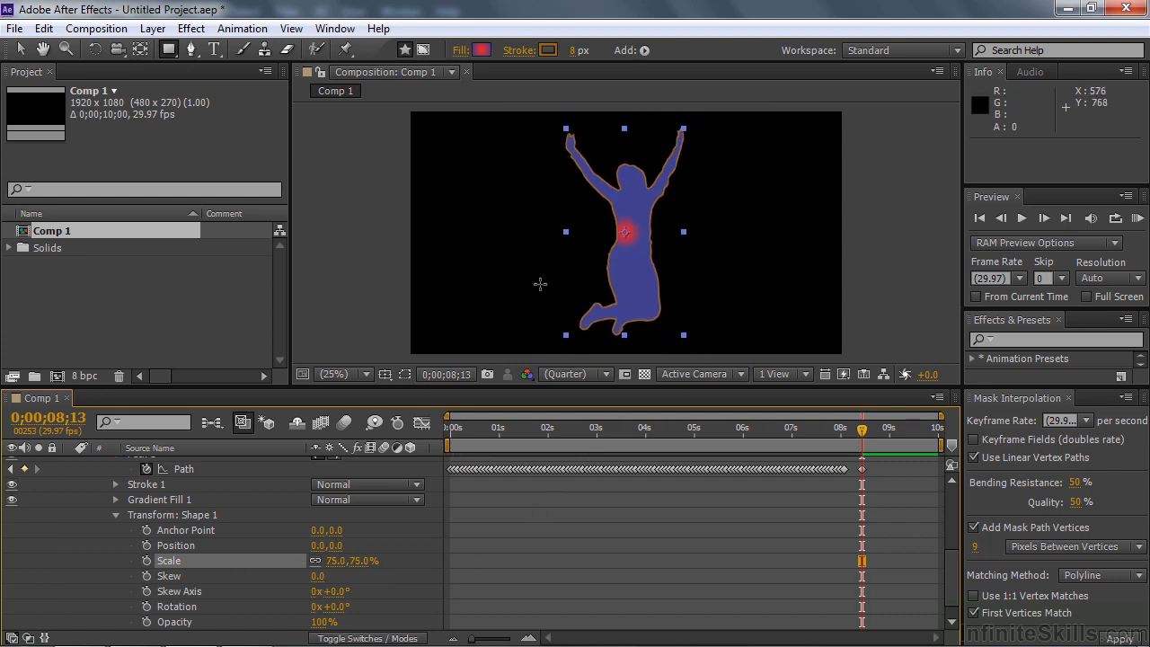
mouse_move(540, 282)
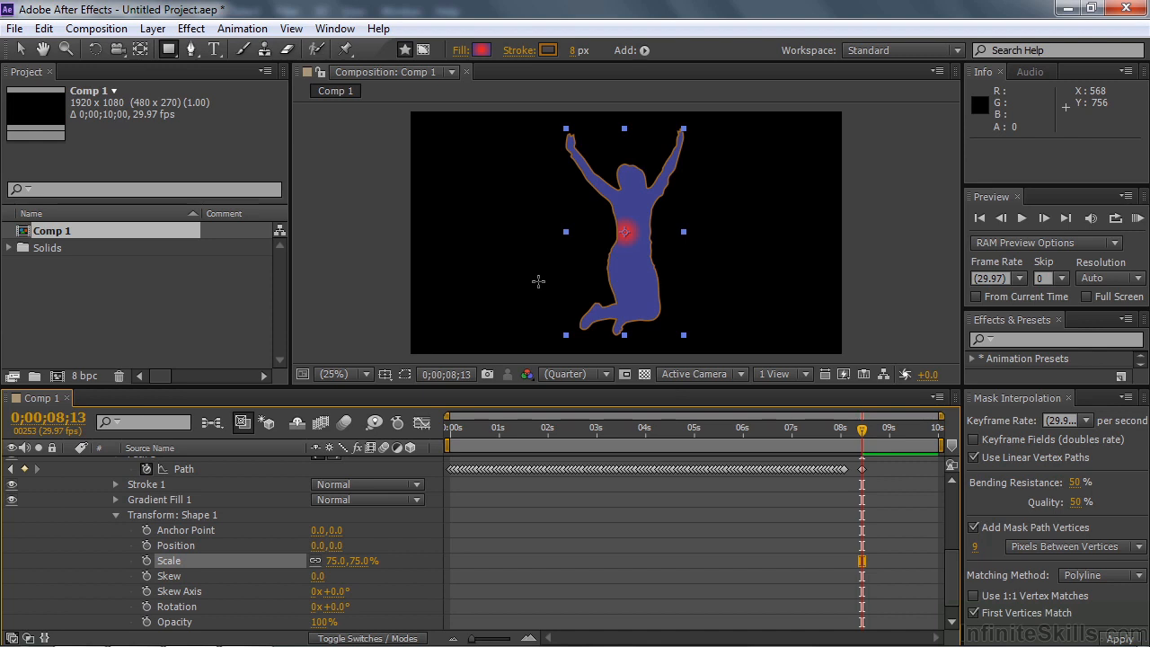